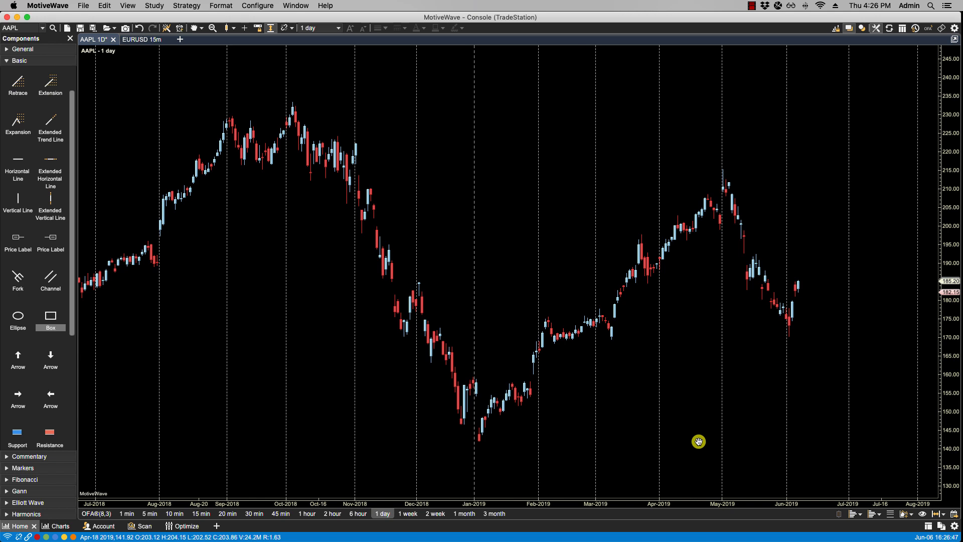
{"action": "mouse_move", "coordinate": [520, 244]}
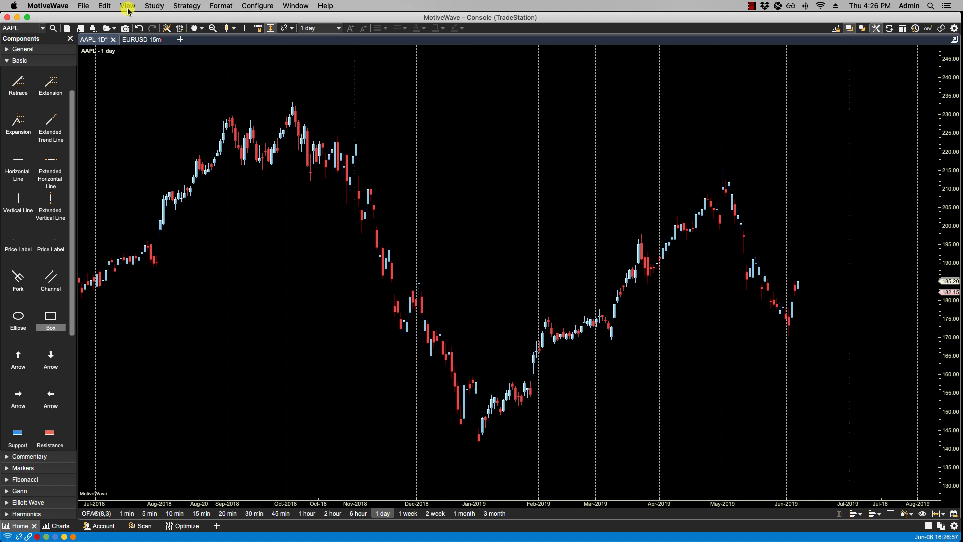
Open and close the still-empty Object Viewer twice.
{"action": "left_click", "coordinate": [128, 6]}
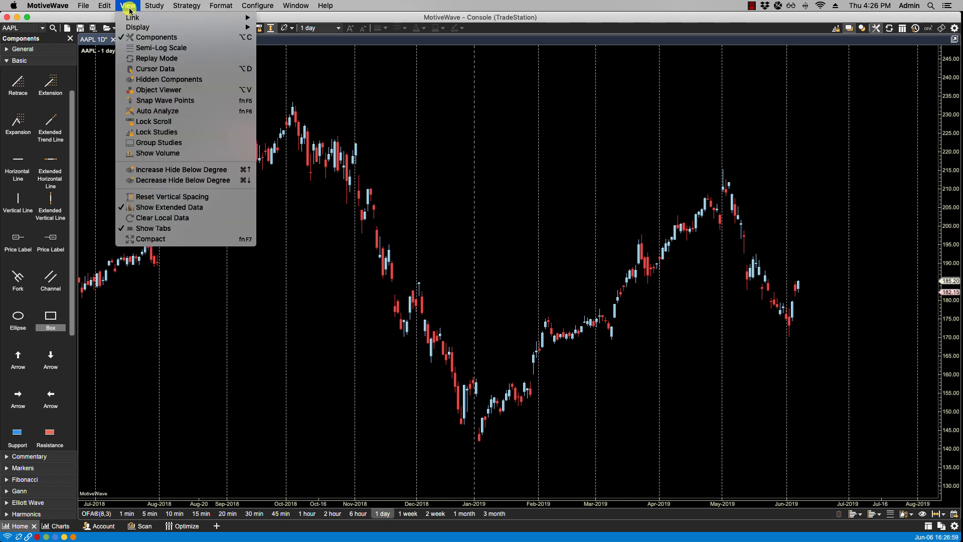
{"action": "left_click", "coordinate": [158, 90]}
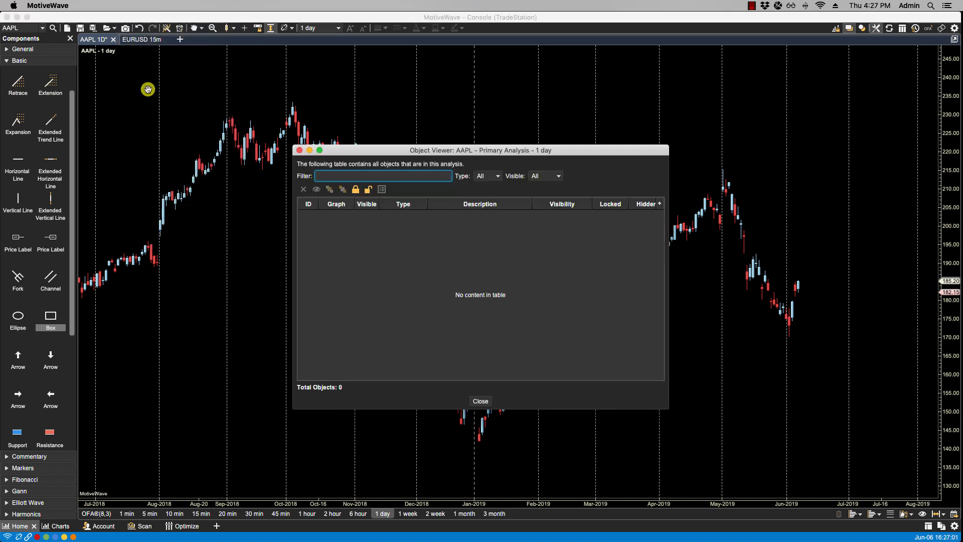
{"action": "left_click", "coordinate": [481, 401]}
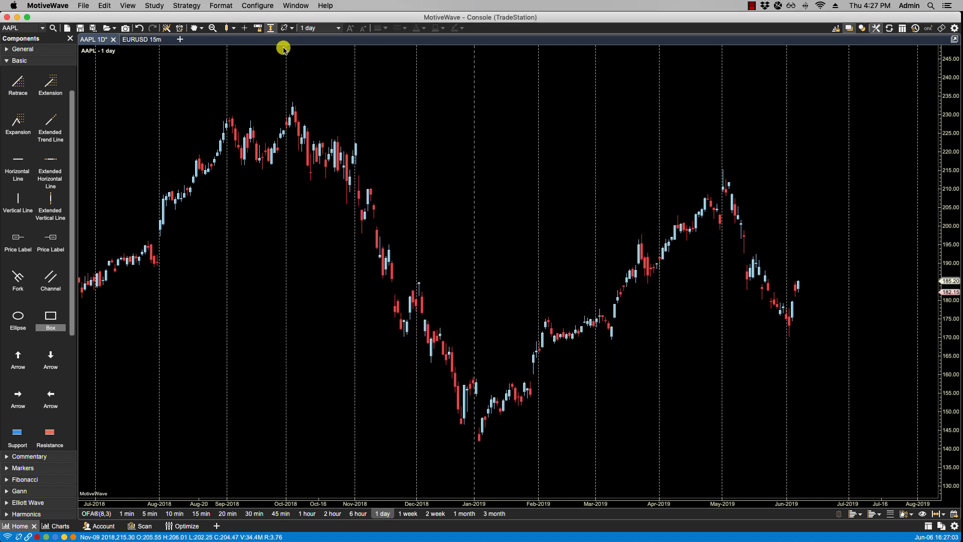
{"action": "left_click", "coordinate": [127, 5]}
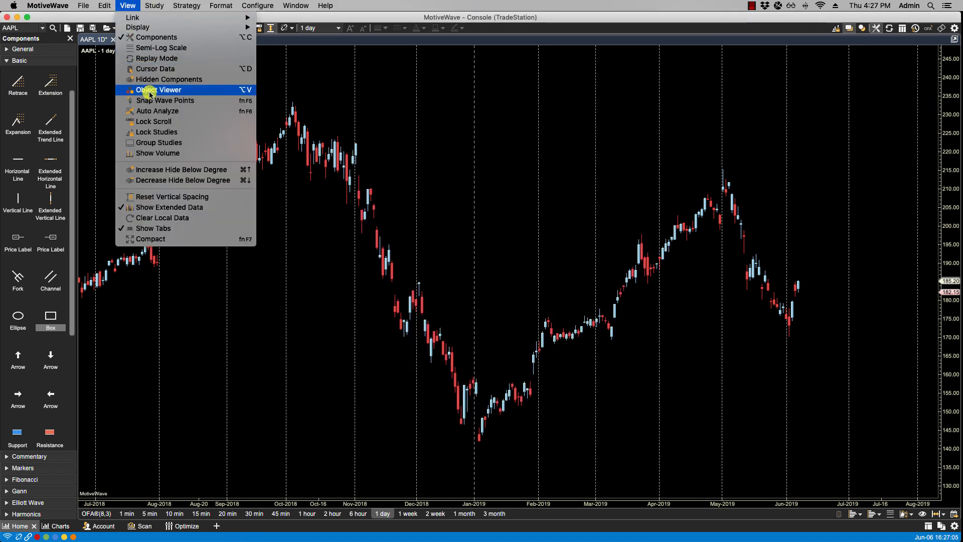
{"action": "mouse_move", "coordinate": [232, 94]}
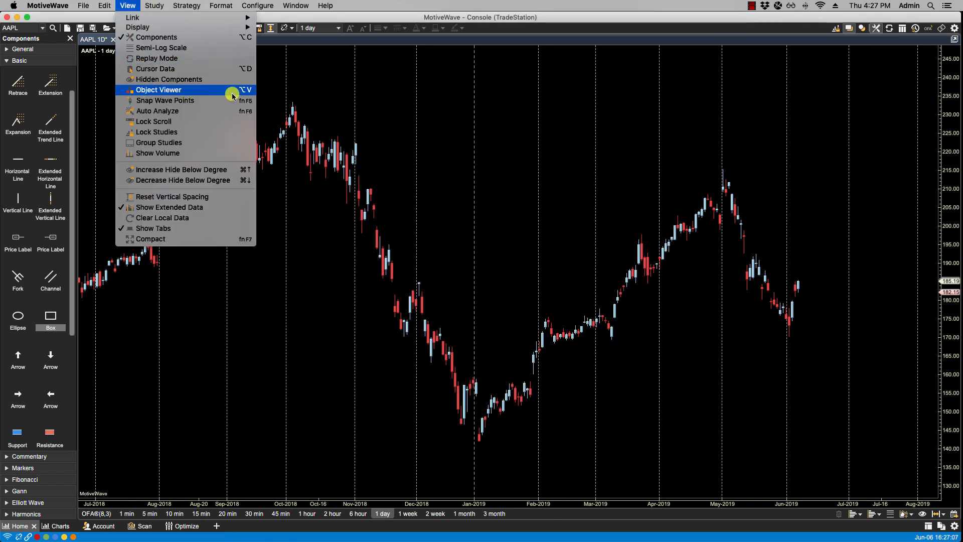
{"action": "left_click", "coordinate": [158, 90]}
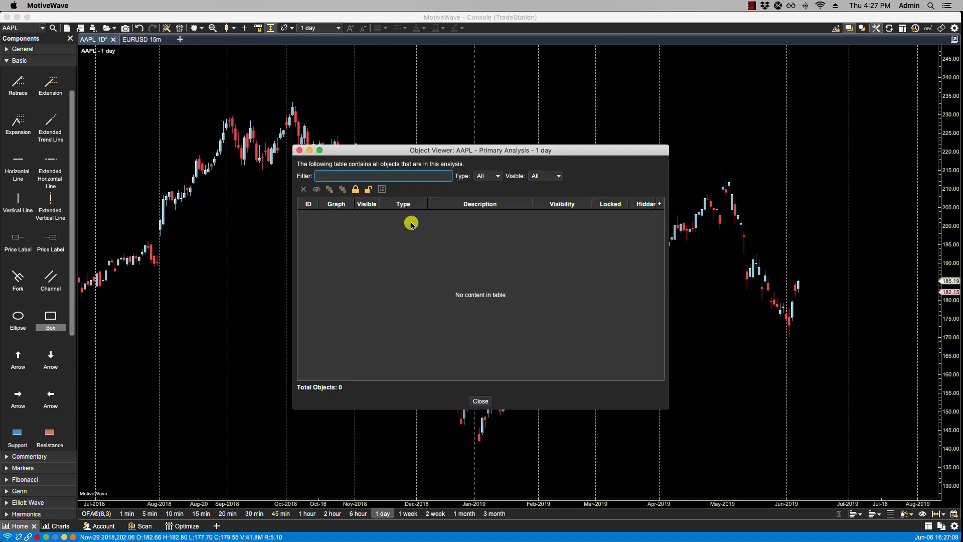
{"action": "mouse_move", "coordinate": [375, 367]}
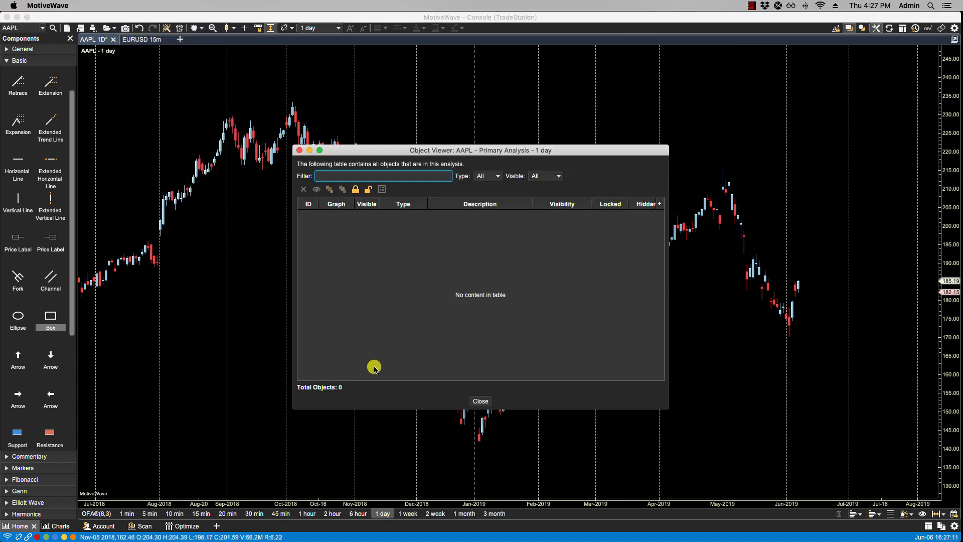
{"action": "left_click", "coordinate": [480, 400]}
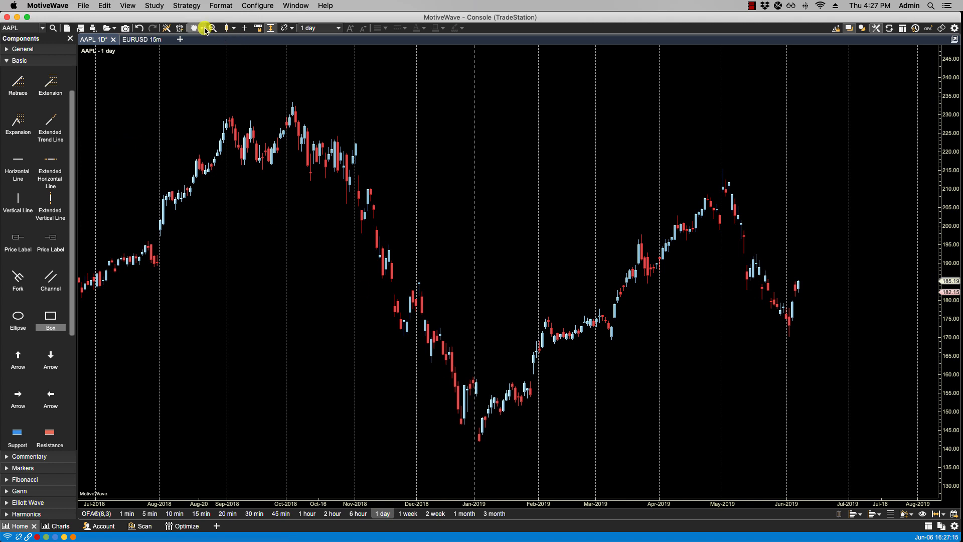
Draw a trend line rising from the January 2019 low and add a 20-bar SMA.
{"action": "left_click", "coordinate": [203, 28]}
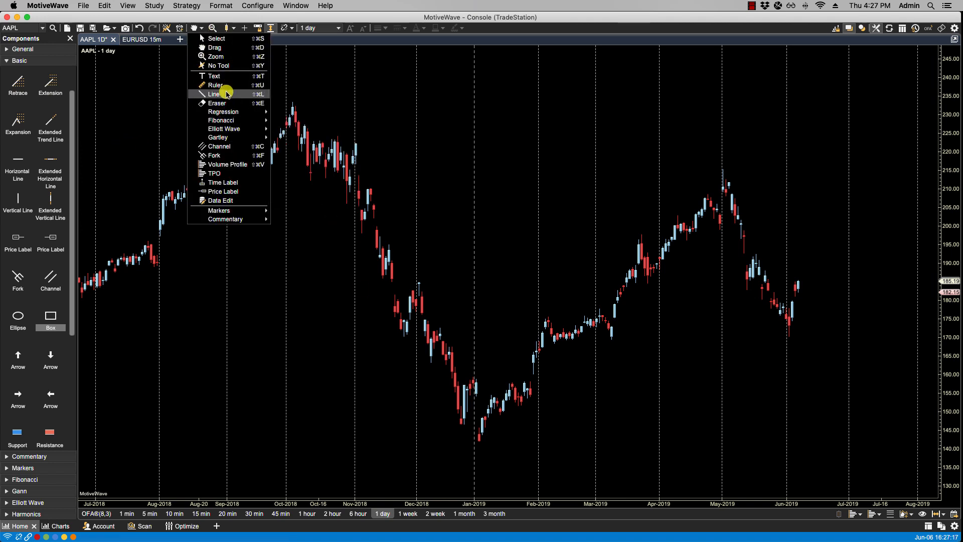
{"action": "left_click", "coordinate": [215, 94]}
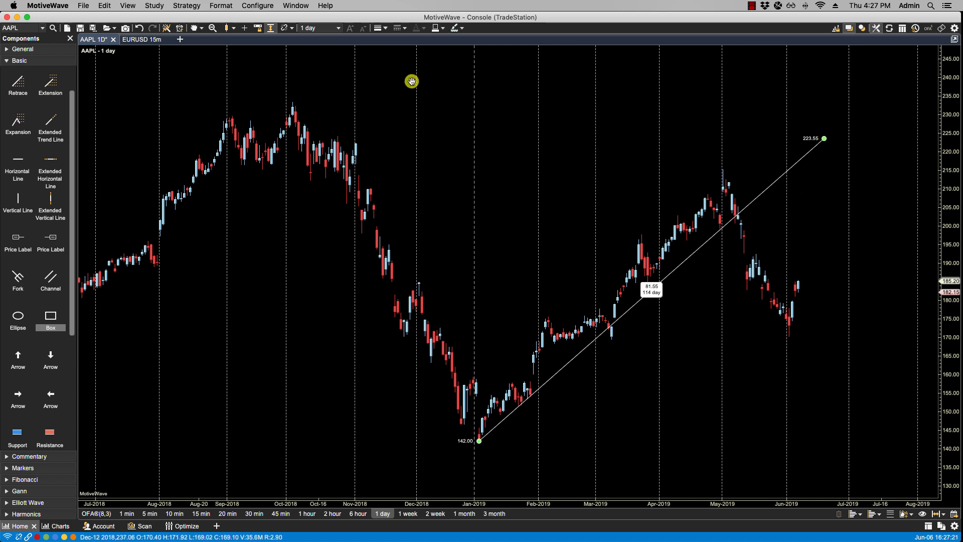
{"action": "left_click", "coordinate": [154, 5]}
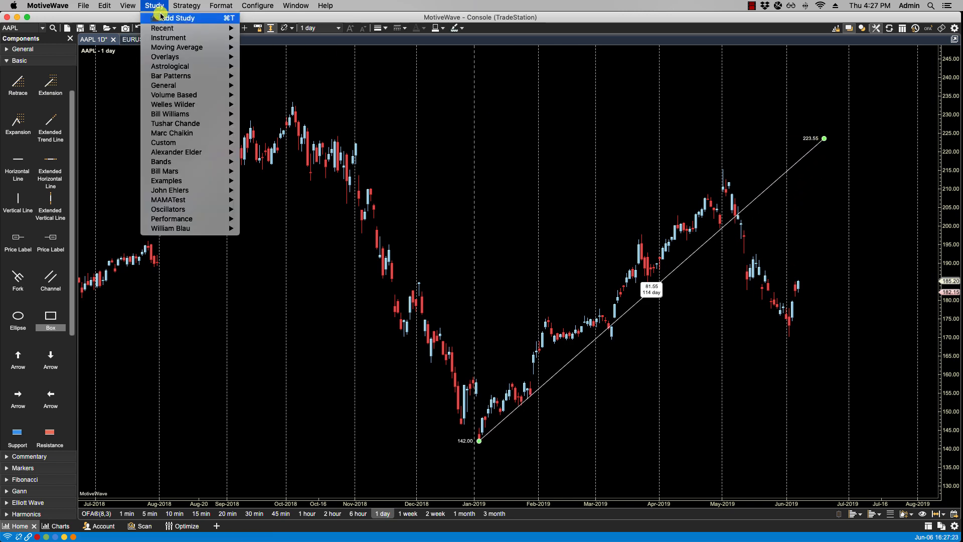
{"action": "mouse_move", "coordinate": [178, 28]}
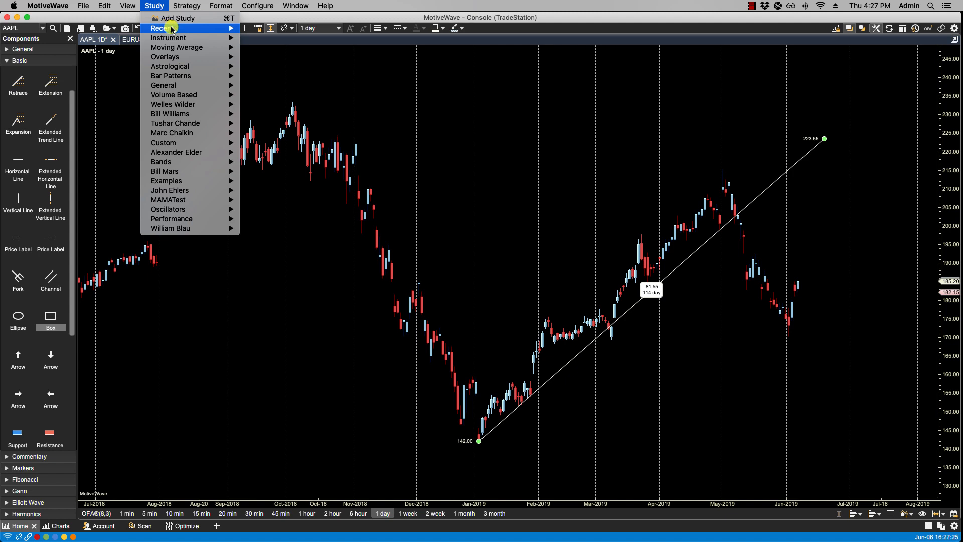
{"action": "mouse_move", "coordinate": [177, 18]}
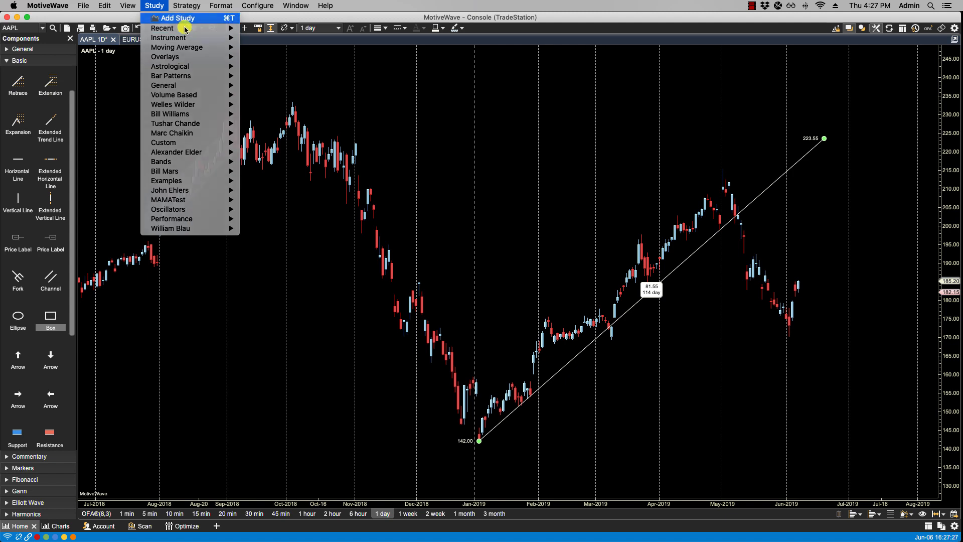
{"action": "left_click", "coordinate": [176, 18]}
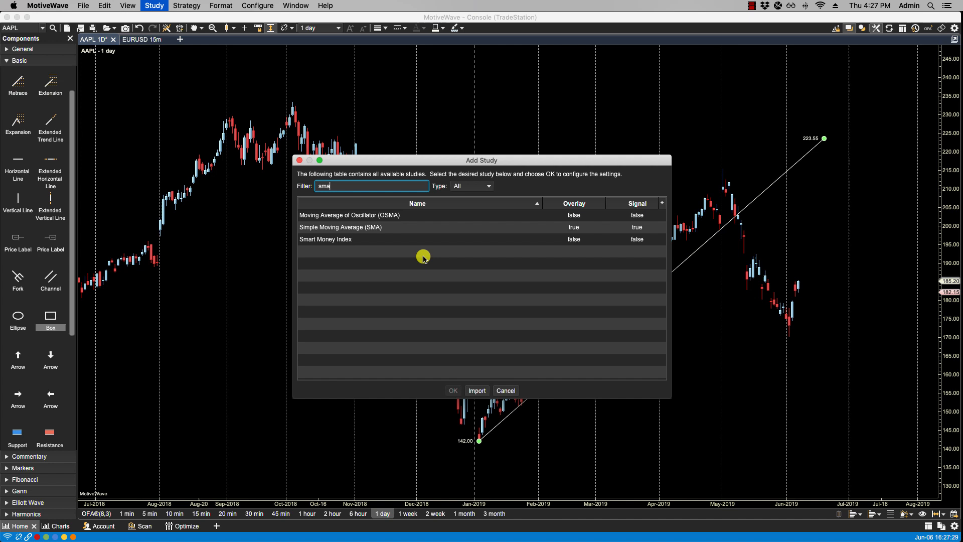
{"action": "double_click", "coordinate": [340, 226]}
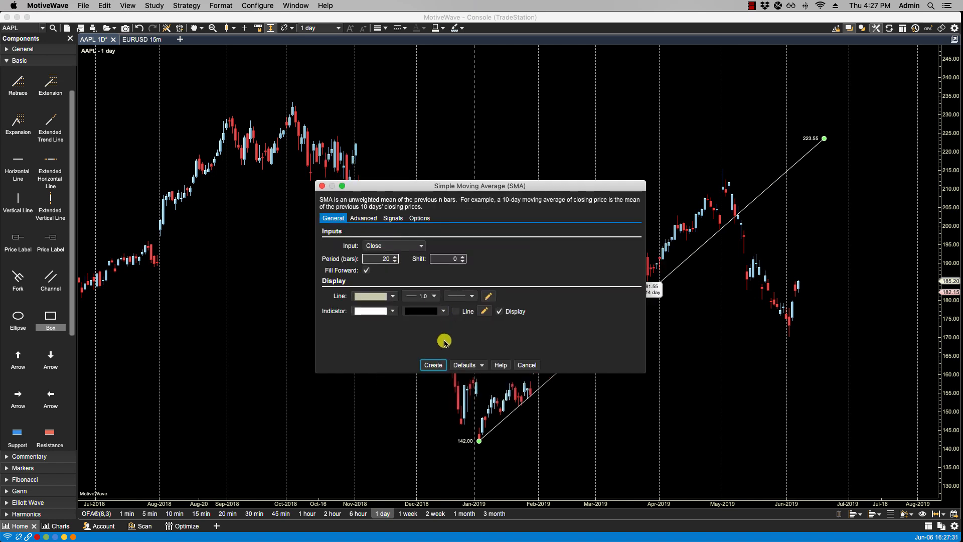
{"action": "left_click", "coordinate": [432, 364]}
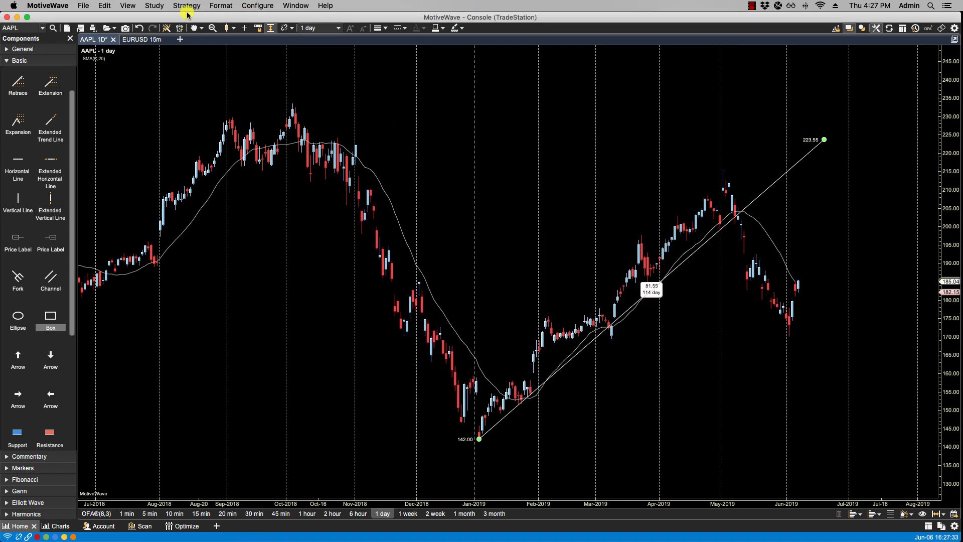
Add the MACD study, filtered by 'macd', as an indicator pane below the chart.
{"action": "left_click", "coordinate": [154, 6]}
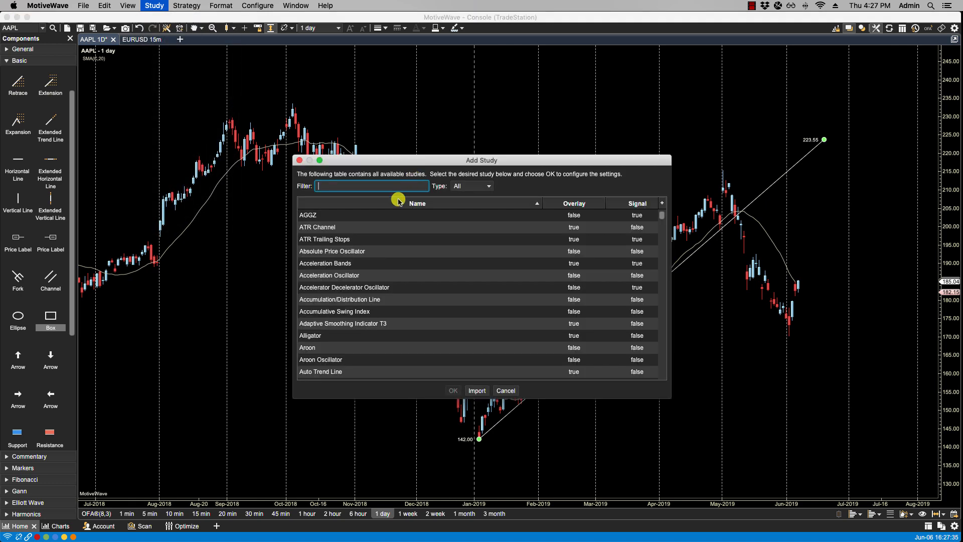
{"action": "type", "text": "macd"}
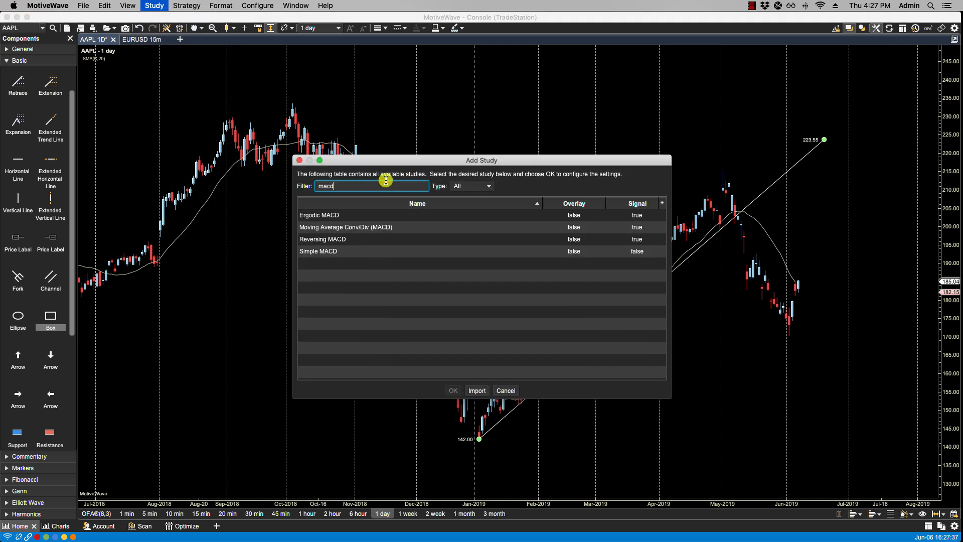
{"action": "left_click", "coordinate": [345, 226]}
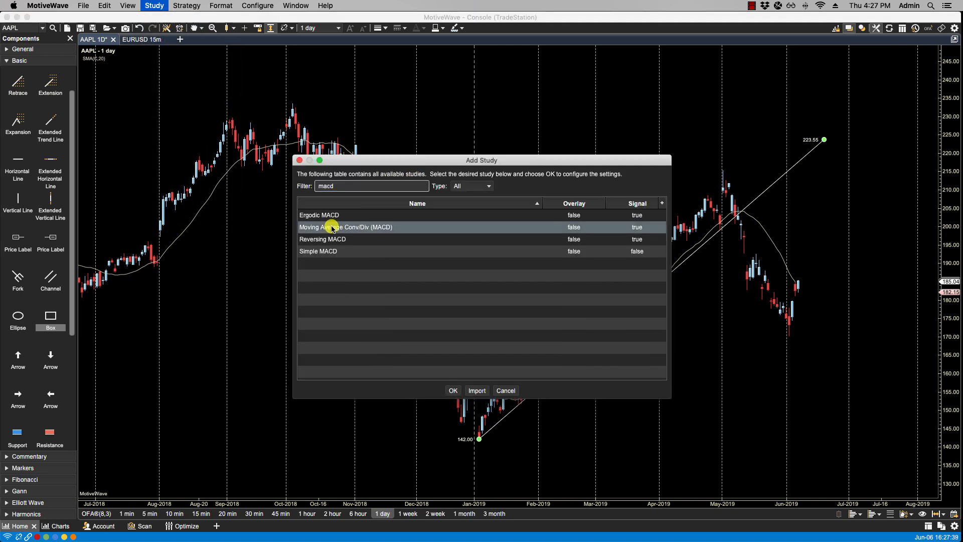
{"action": "left_click", "coordinate": [452, 390]}
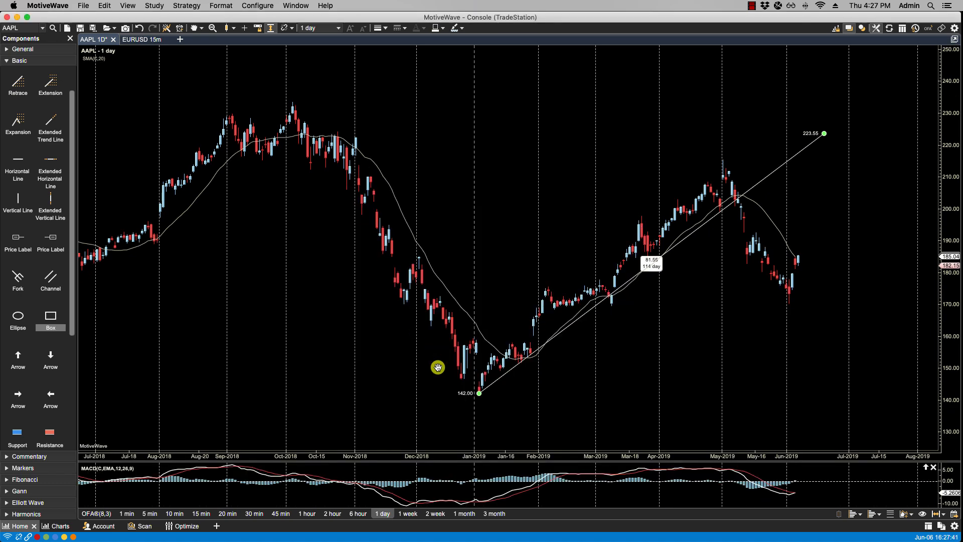
{"action": "mouse_move", "coordinate": [955, 90]}
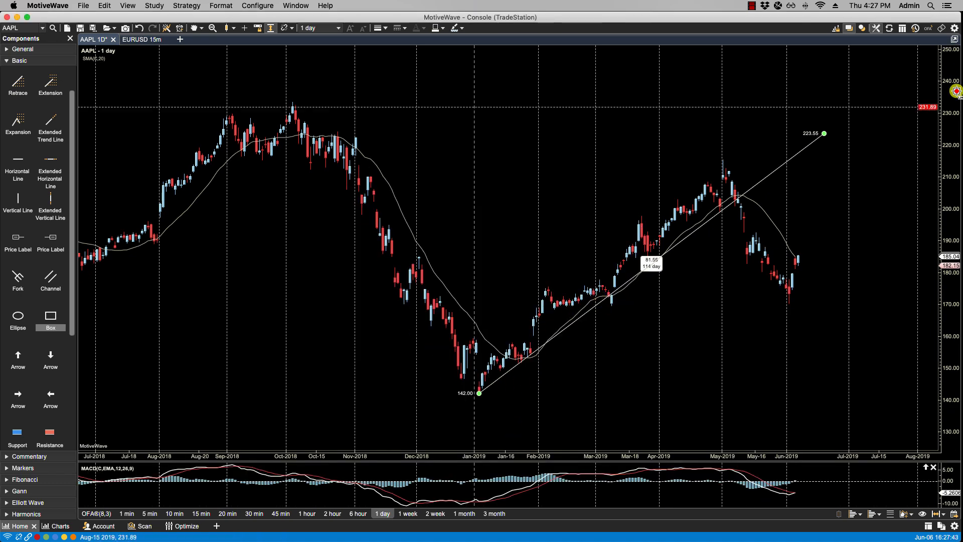
{"action": "mouse_move", "coordinate": [224, 243]}
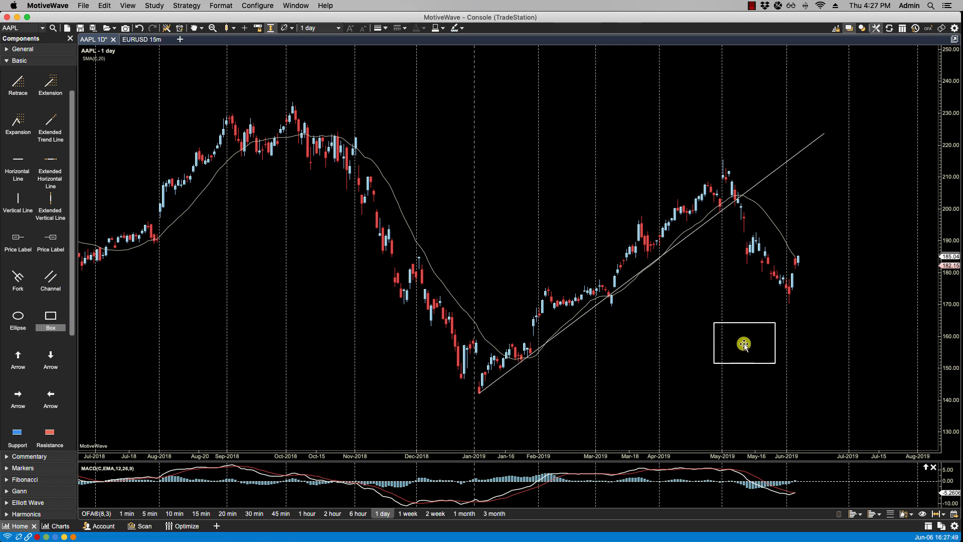
Enable the box's fill in its Properties Format settings so it turns solid red.
{"action": "left_click", "coordinate": [744, 343]}
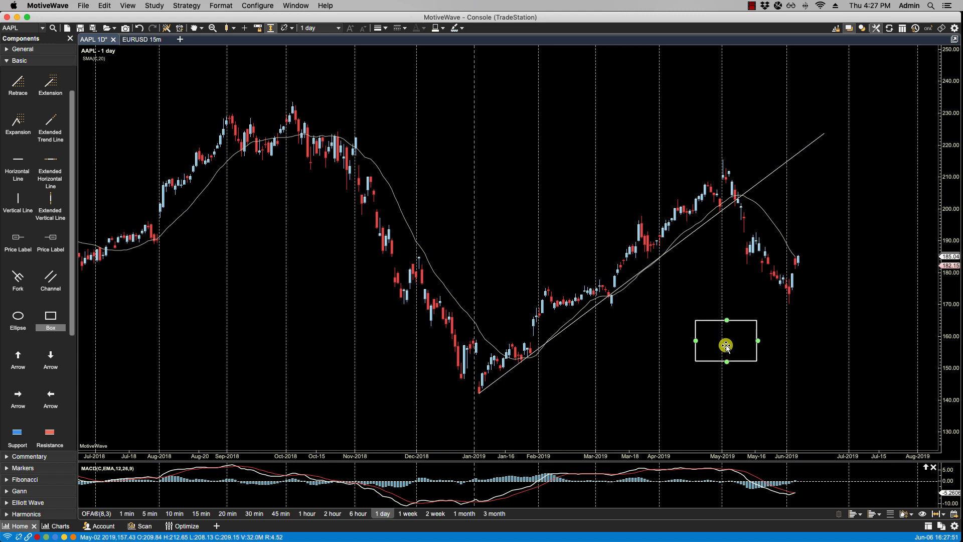
{"action": "right_click", "coordinate": [726, 362]}
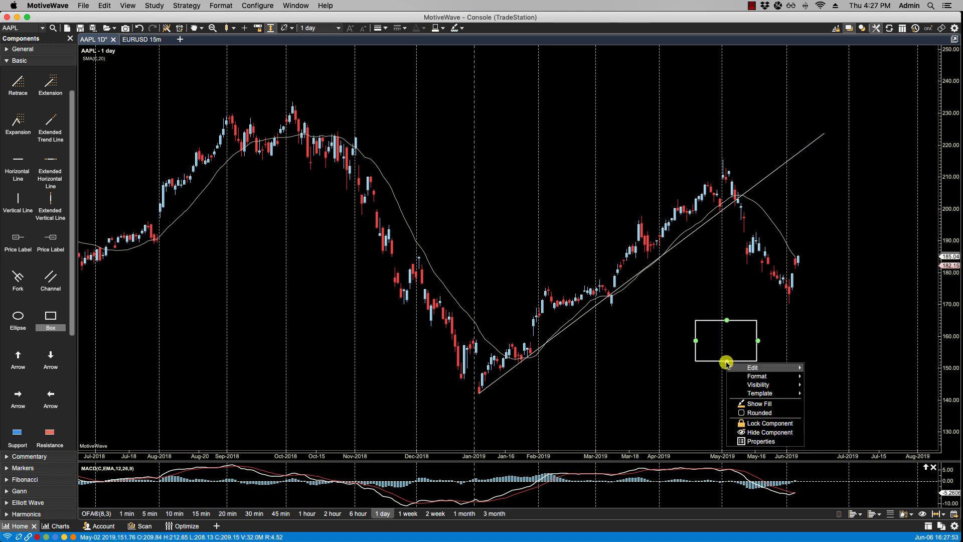
{"action": "left_click", "coordinate": [760, 441]}
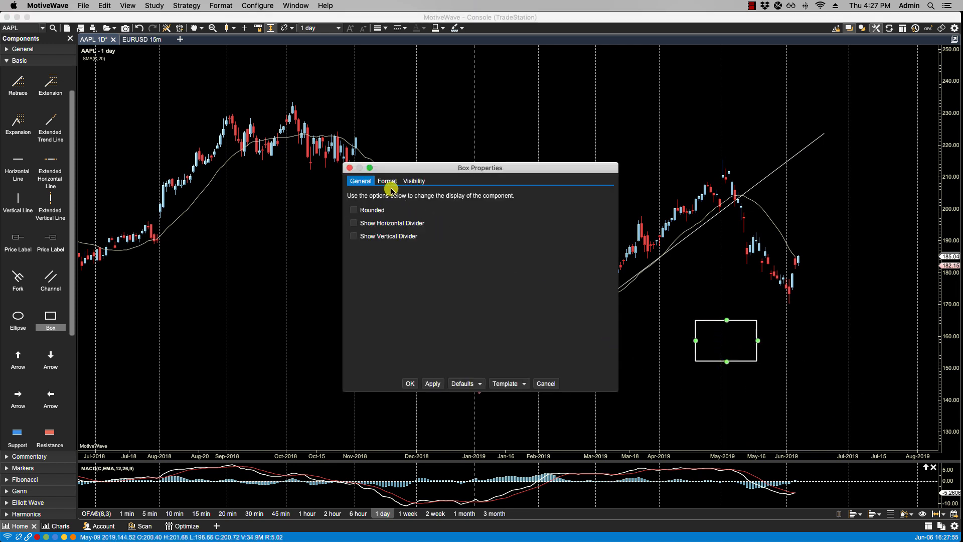
{"action": "left_click", "coordinate": [386, 181]}
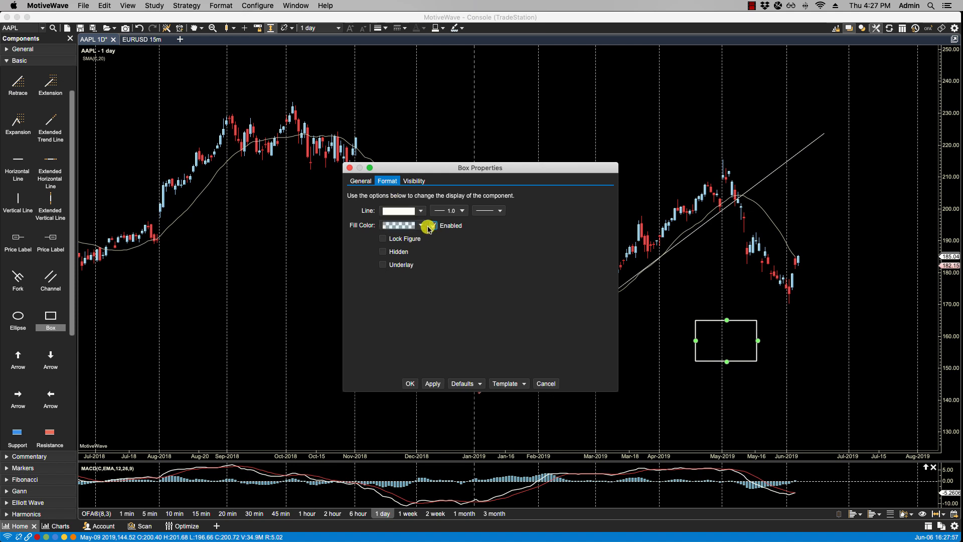
{"action": "left_click", "coordinate": [421, 225]}
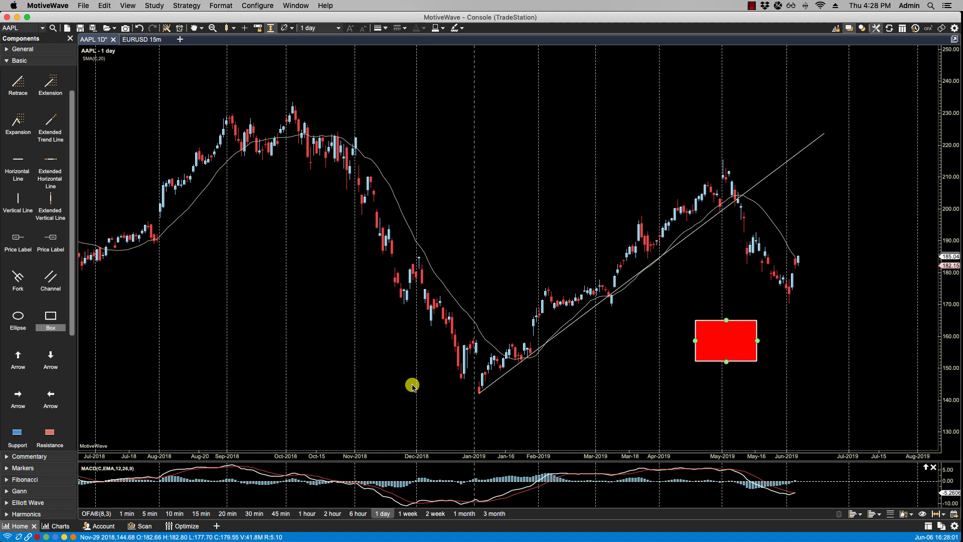
Open View > Object Viewer listing the trend line, SMA and box.
{"action": "left_click", "coordinate": [126, 6]}
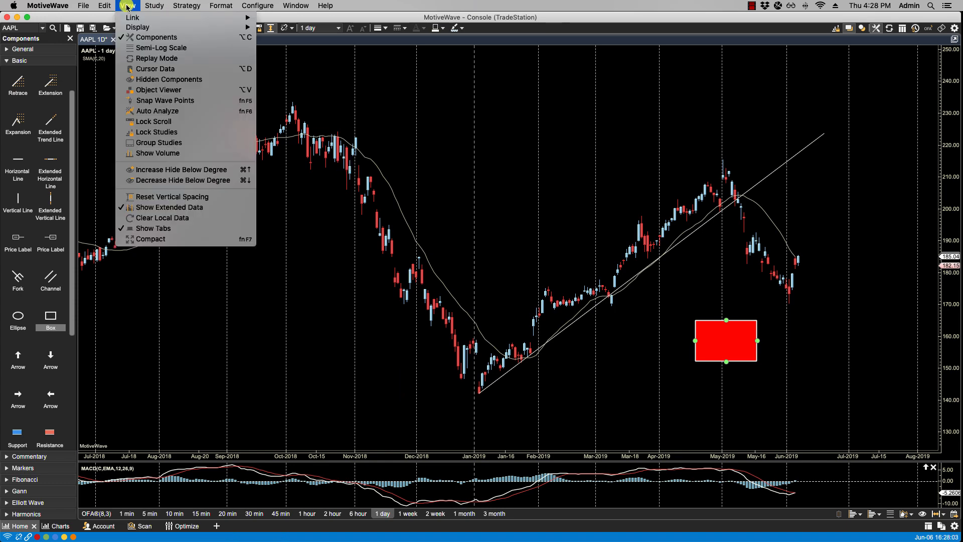
{"action": "left_click", "coordinate": [159, 90]}
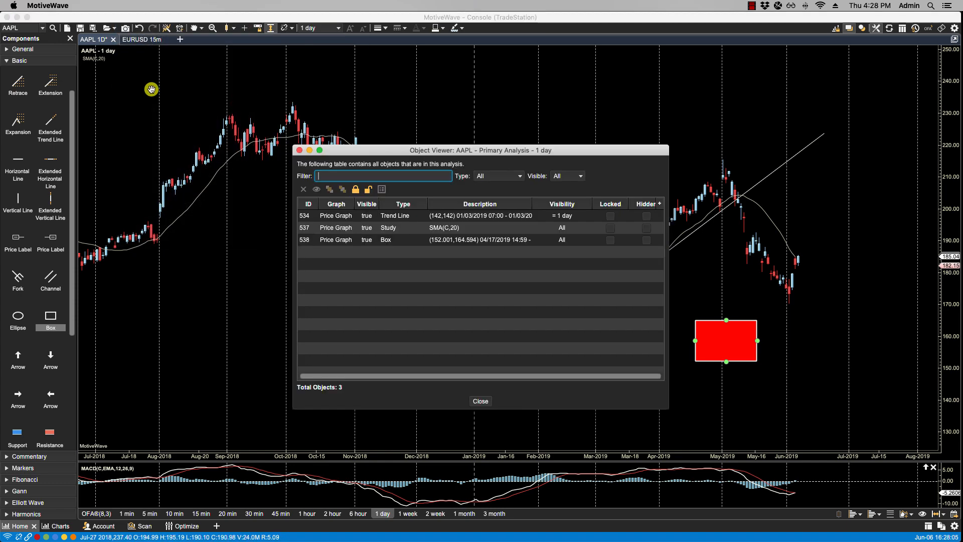
{"action": "mouse_move", "coordinate": [358, 211]}
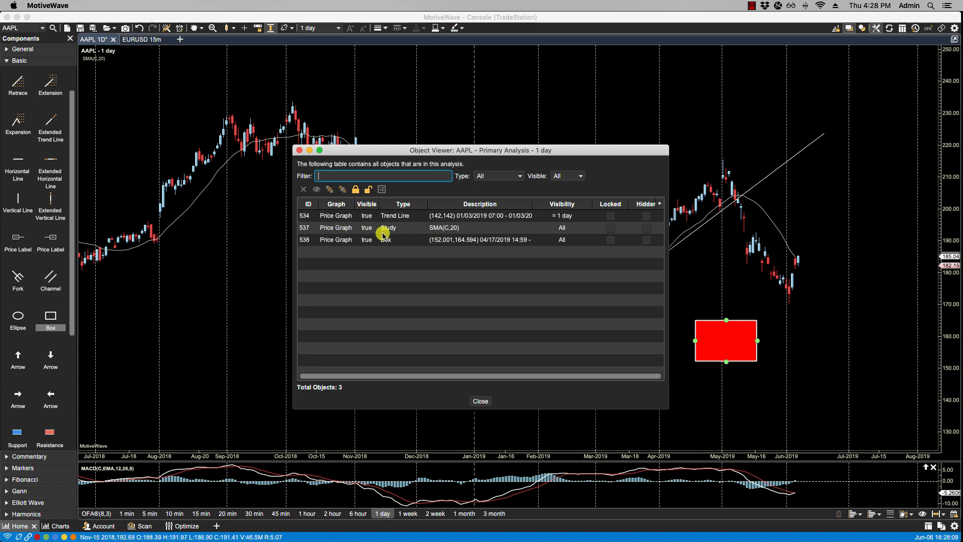
{"action": "mouse_move", "coordinate": [485, 266]}
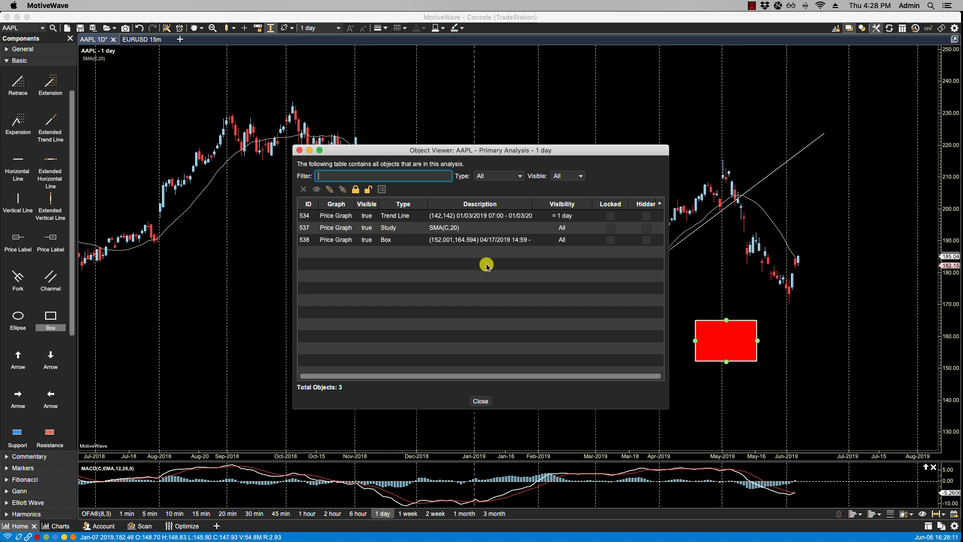
Close the Object Viewer and move the new empty box over the red box.
{"action": "left_click", "coordinate": [481, 400]}
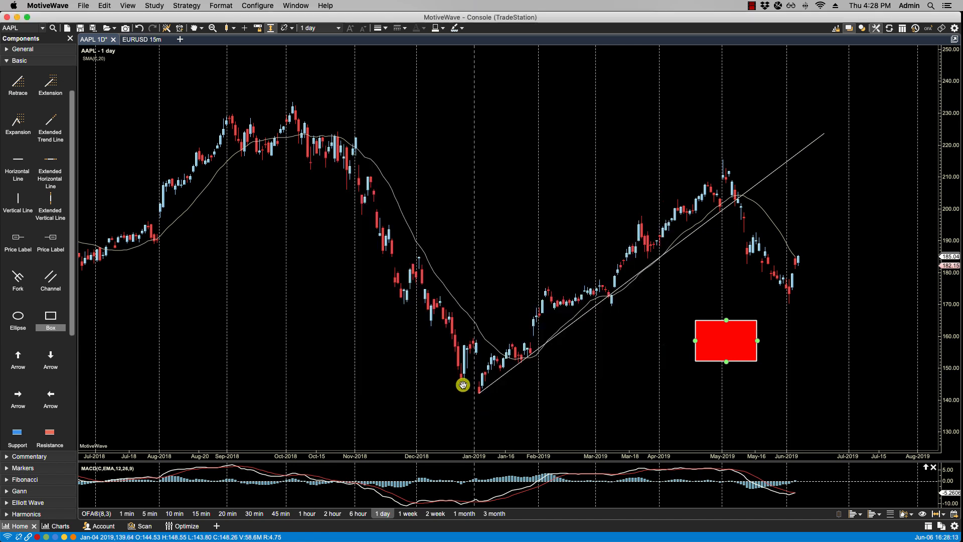
{"action": "mouse_move", "coordinate": [51, 316]}
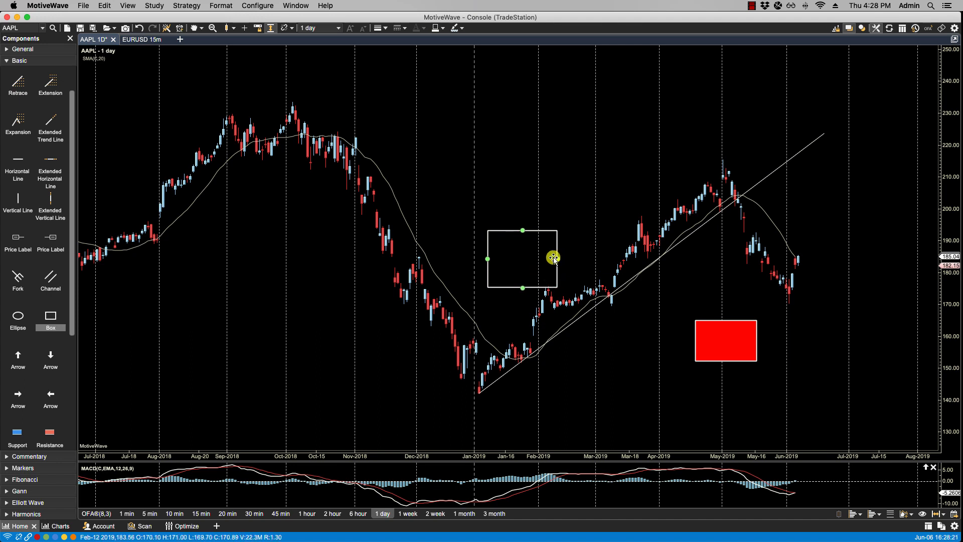
{"action": "left_click", "coordinate": [724, 339]}
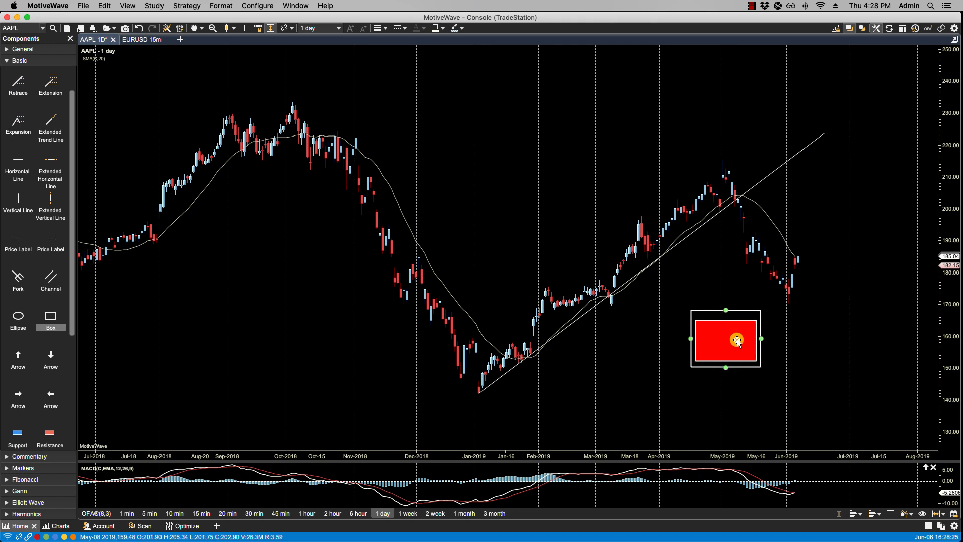
Give the new outer box a solid blue fill through its Properties.
{"action": "right_click", "coordinate": [737, 339]}
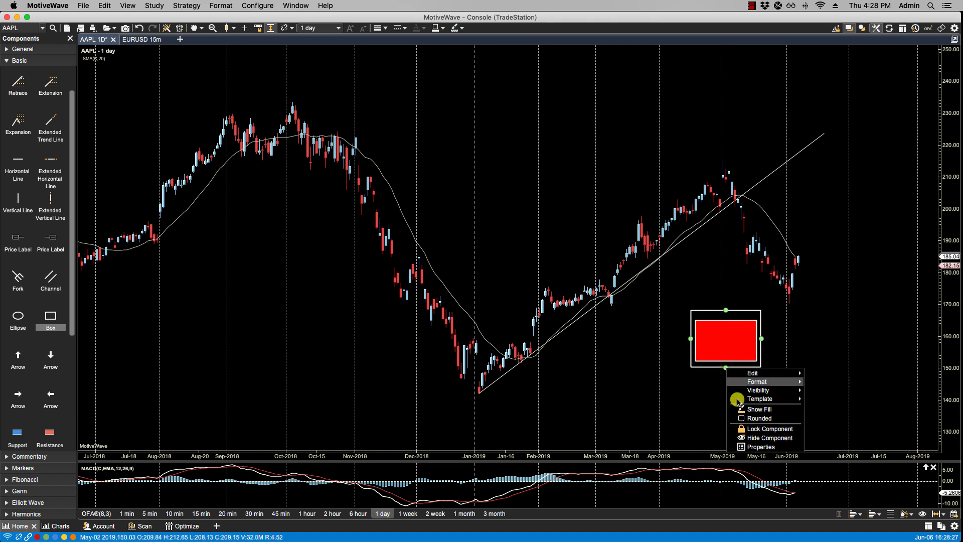
{"action": "left_click", "coordinate": [760, 445]}
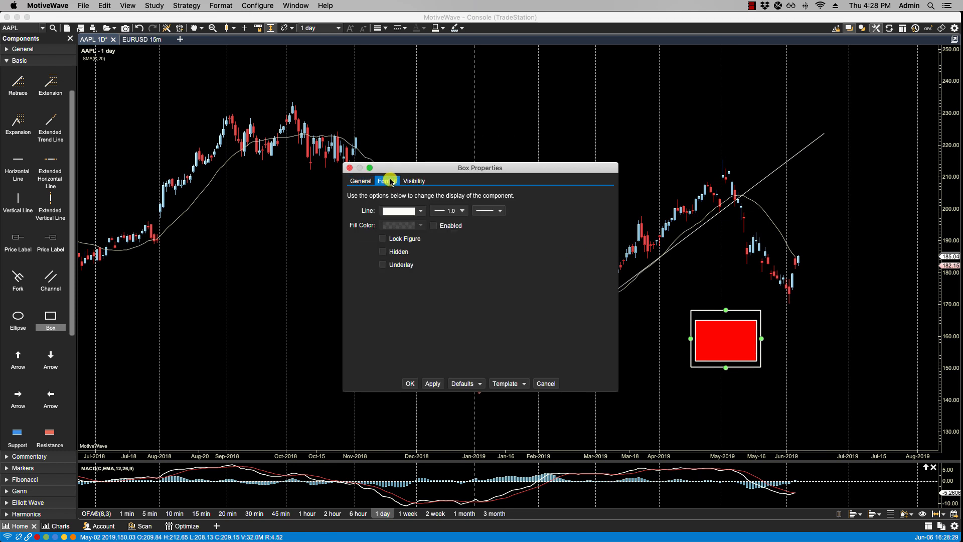
{"action": "left_click", "coordinate": [433, 225]}
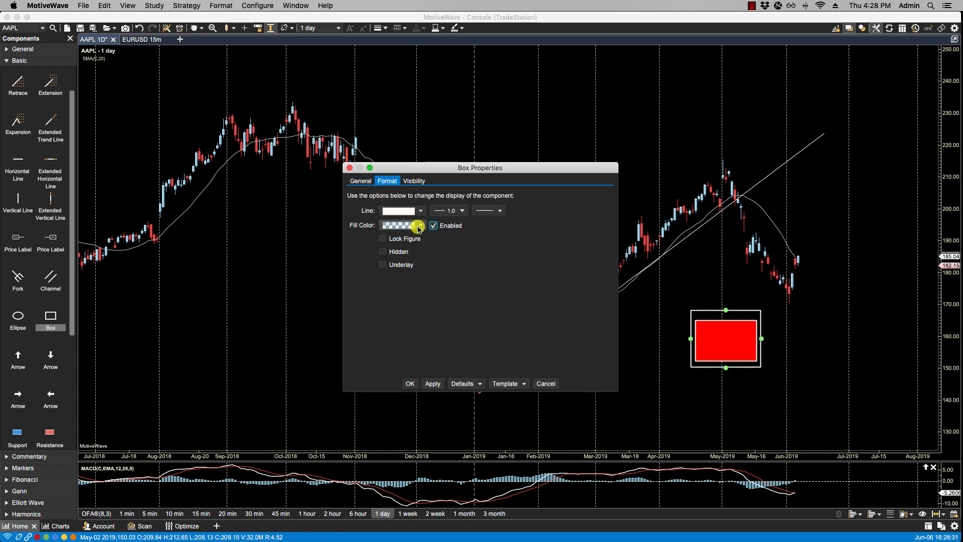
{"action": "left_click", "coordinate": [399, 225]}
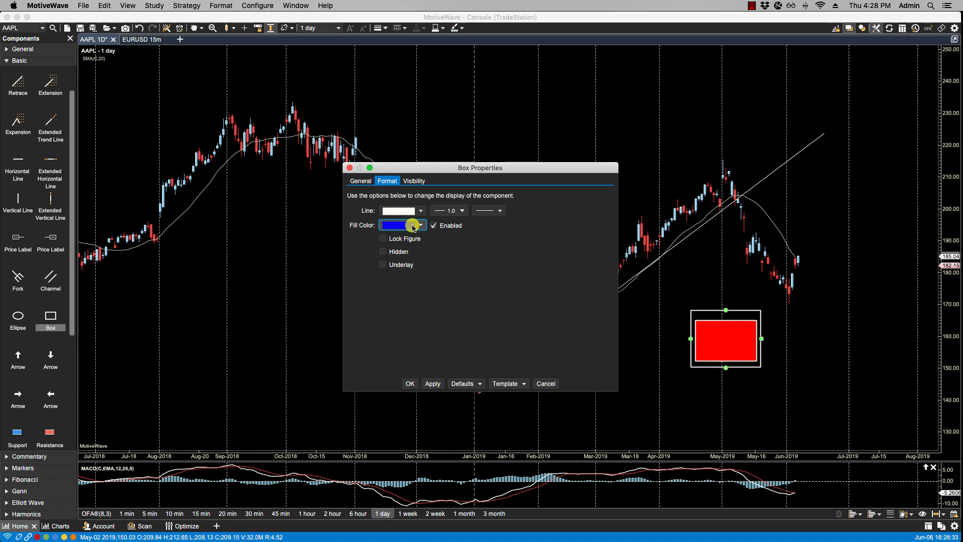
{"action": "mouse_move", "coordinate": [405, 370]}
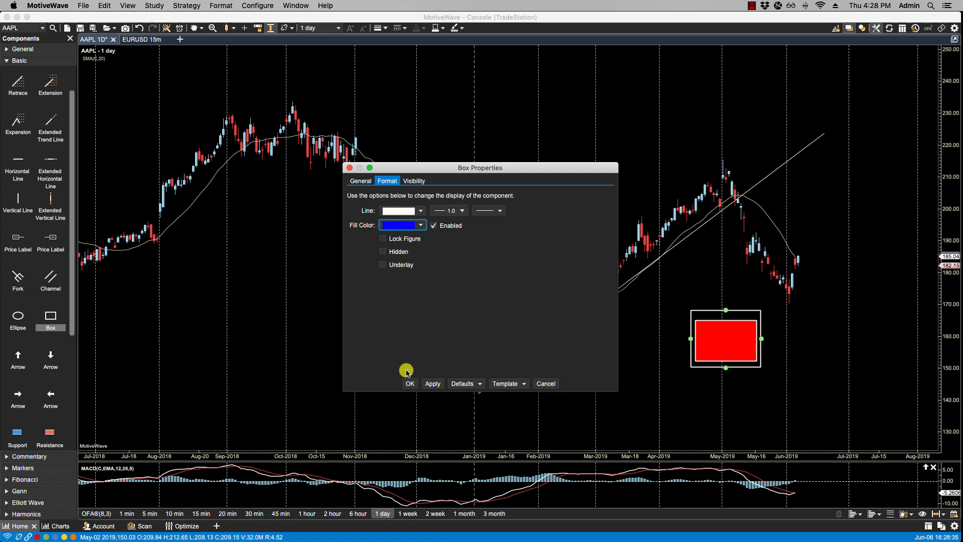
{"action": "left_click", "coordinate": [409, 384]}
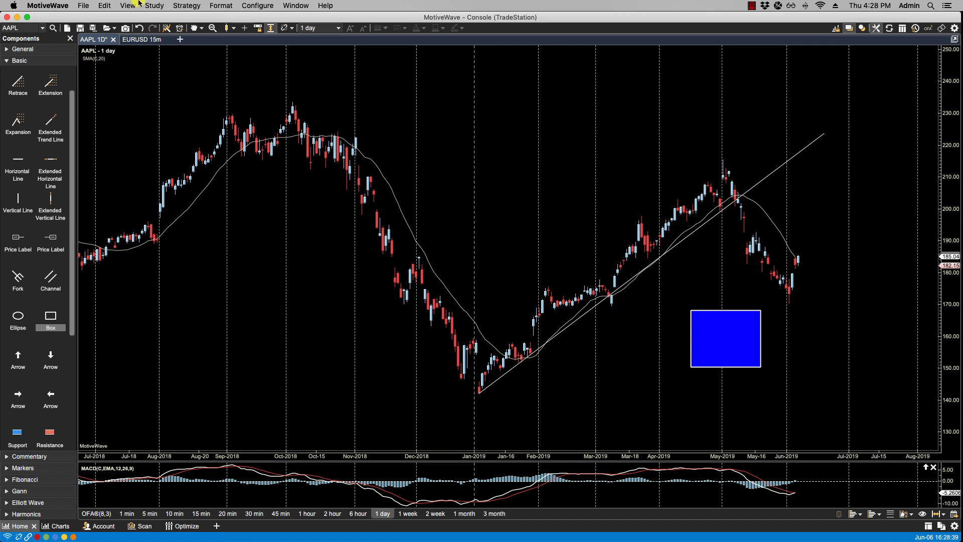
Reopen the Object Viewer and filter its object list by 'box'.
{"action": "left_click", "coordinate": [127, 6]}
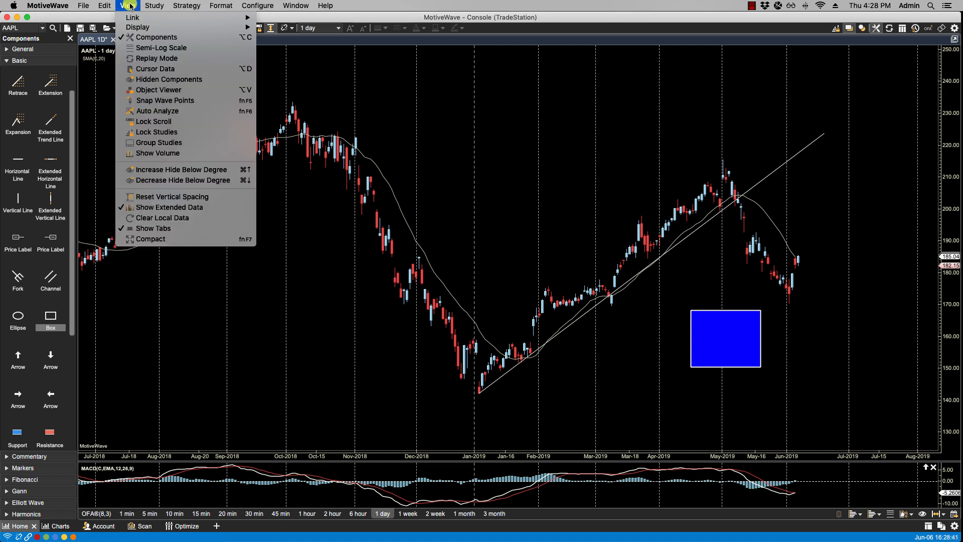
{"action": "left_click", "coordinate": [158, 89]}
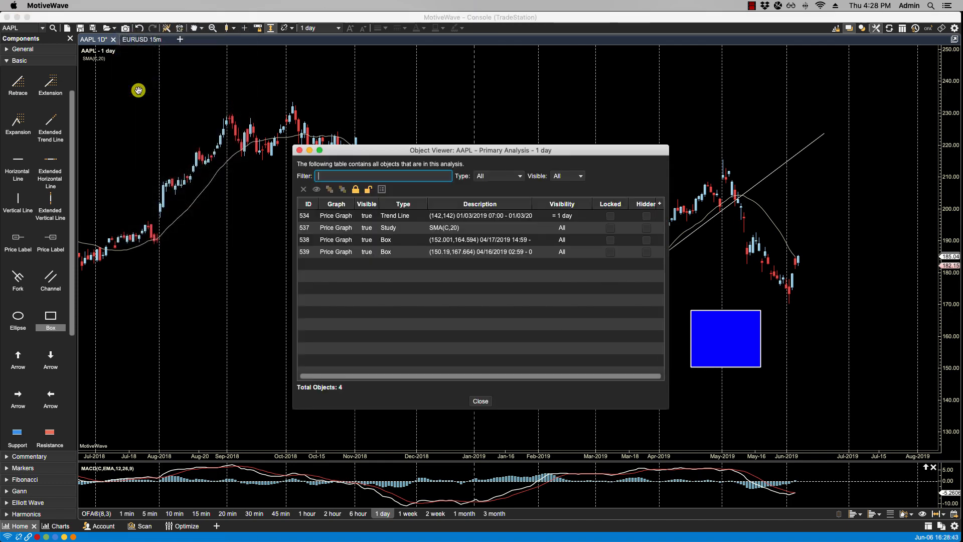
{"action": "mouse_move", "coordinate": [333, 145]}
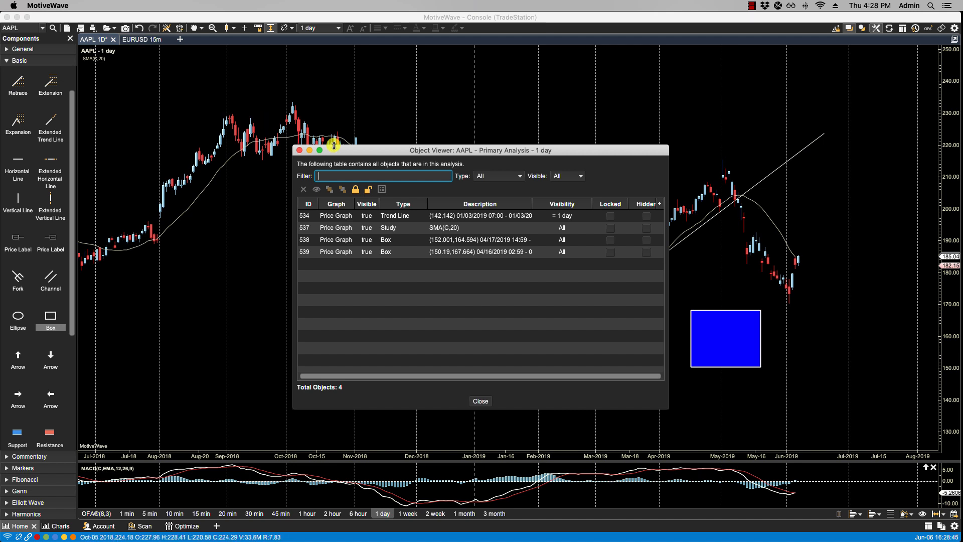
{"action": "mouse_move", "coordinate": [505, 183]}
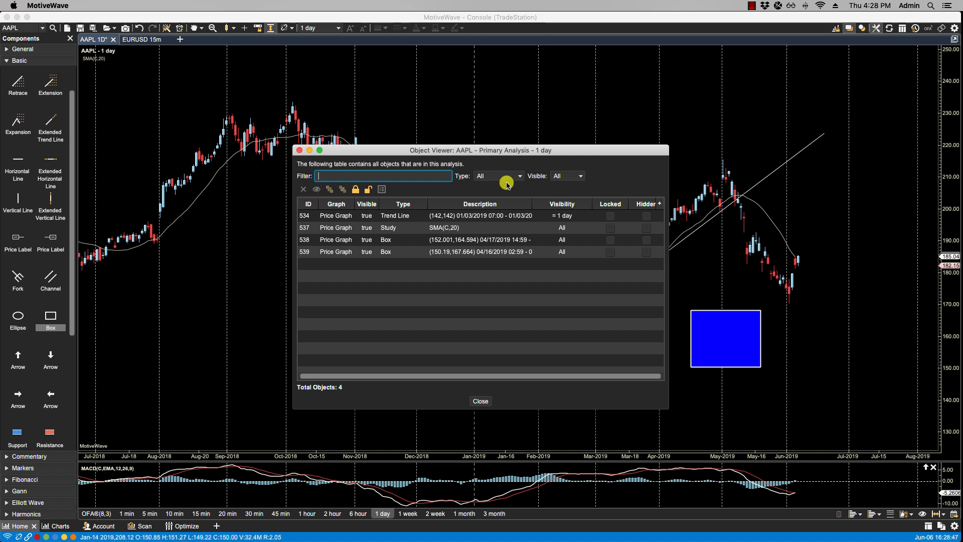
{"action": "left_click", "coordinate": [498, 176]}
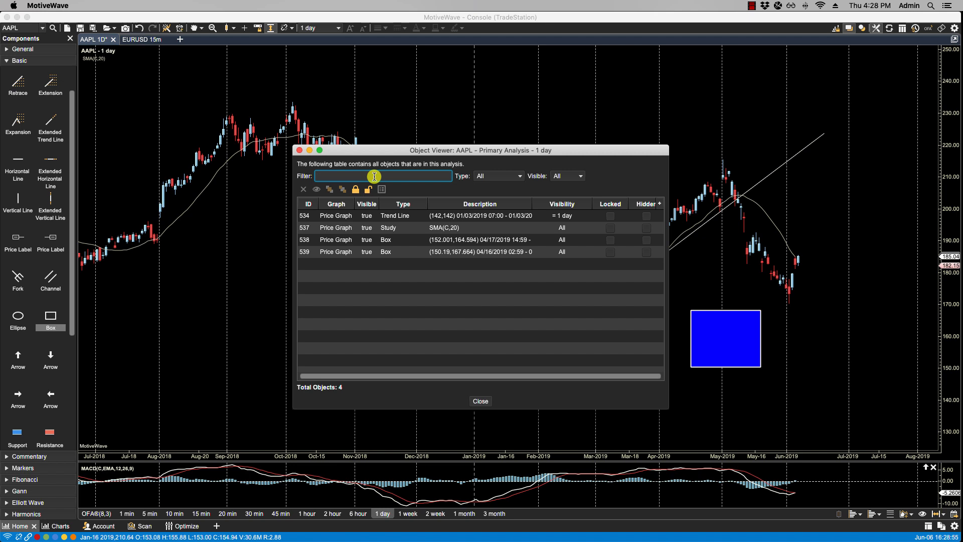
{"action": "type", "text": "bo"}
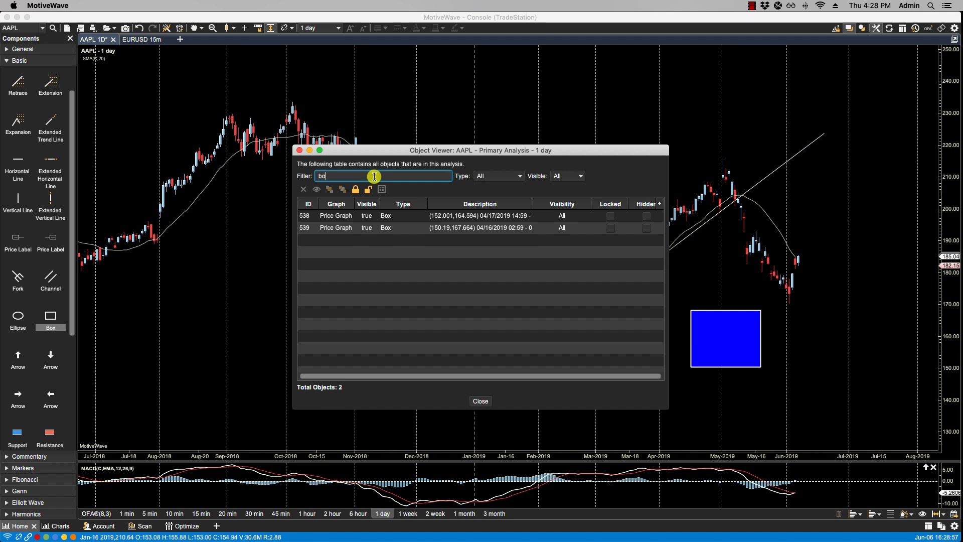
{"action": "type", "text": "x"}
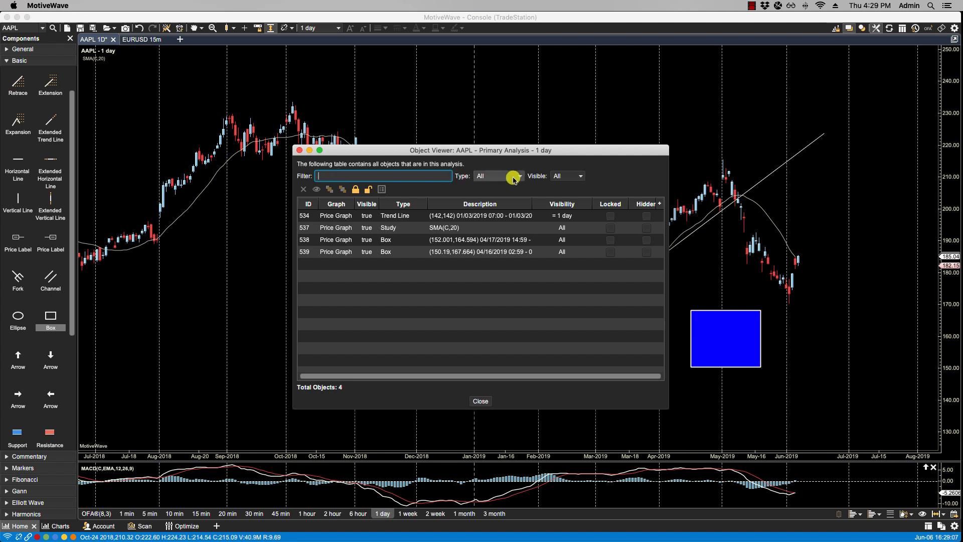
{"action": "left_click", "coordinate": [565, 176]}
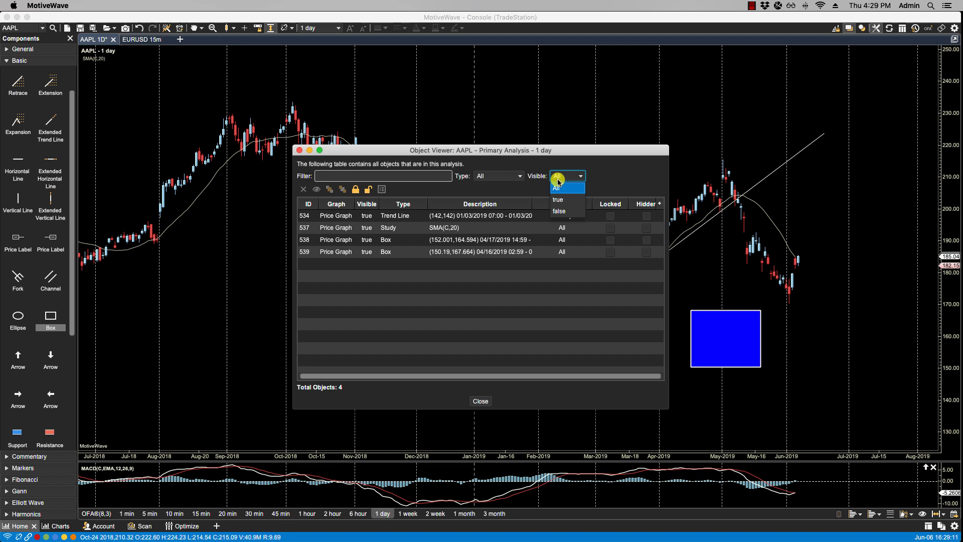
{"action": "left_click", "coordinate": [498, 176]}
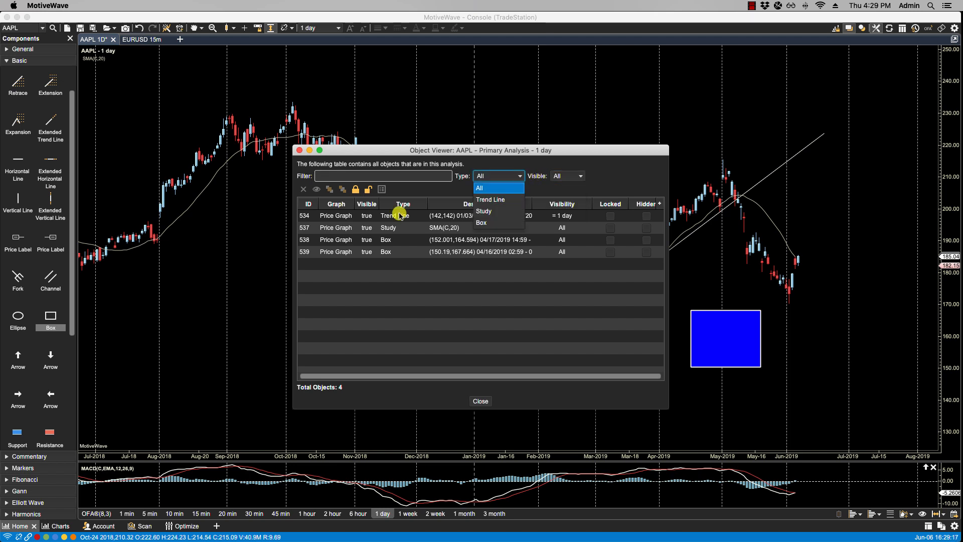
{"action": "left_click", "coordinate": [498, 175]}
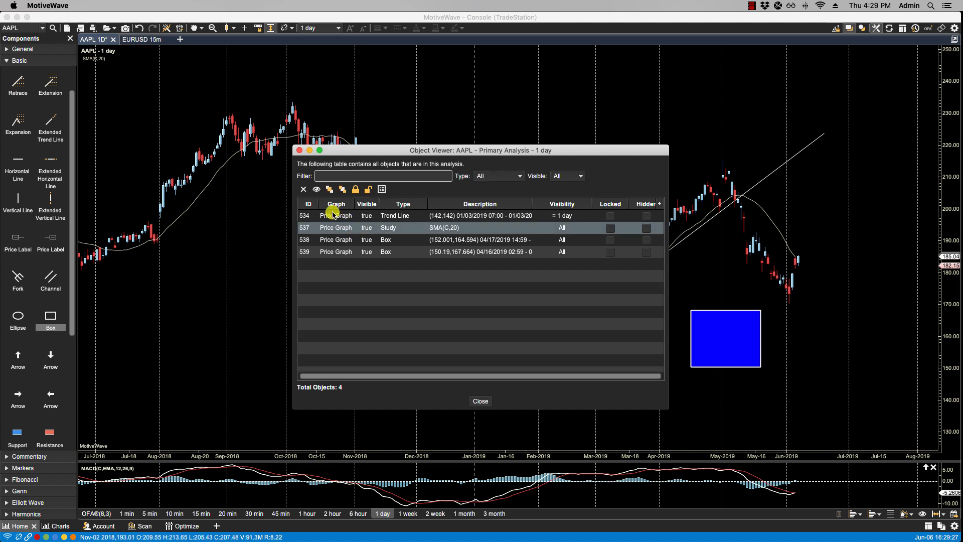
{"action": "mouse_move", "coordinate": [302, 189]}
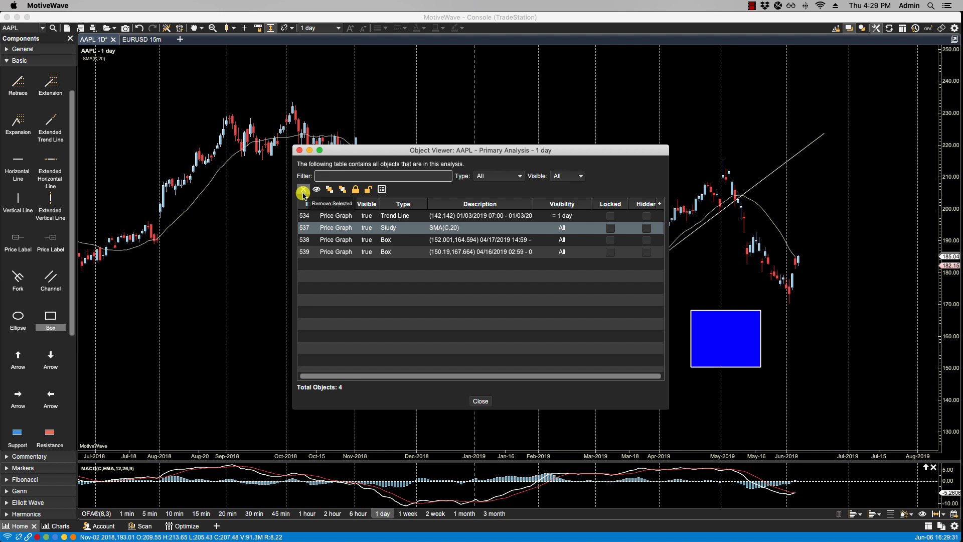
Delete the SMA(C,20) study row from the Object Viewer.
{"action": "left_click", "coordinate": [303, 189]}
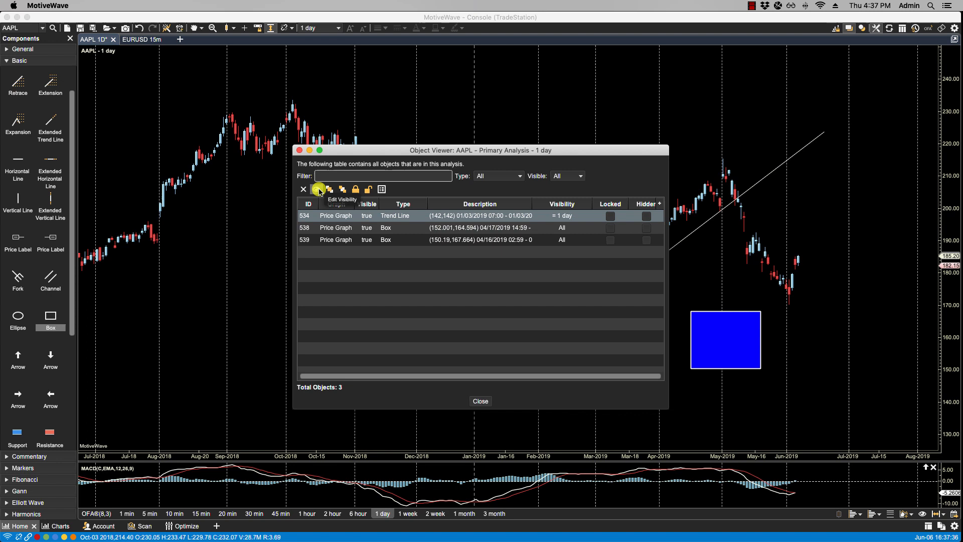
{"action": "left_click", "coordinate": [319, 189]}
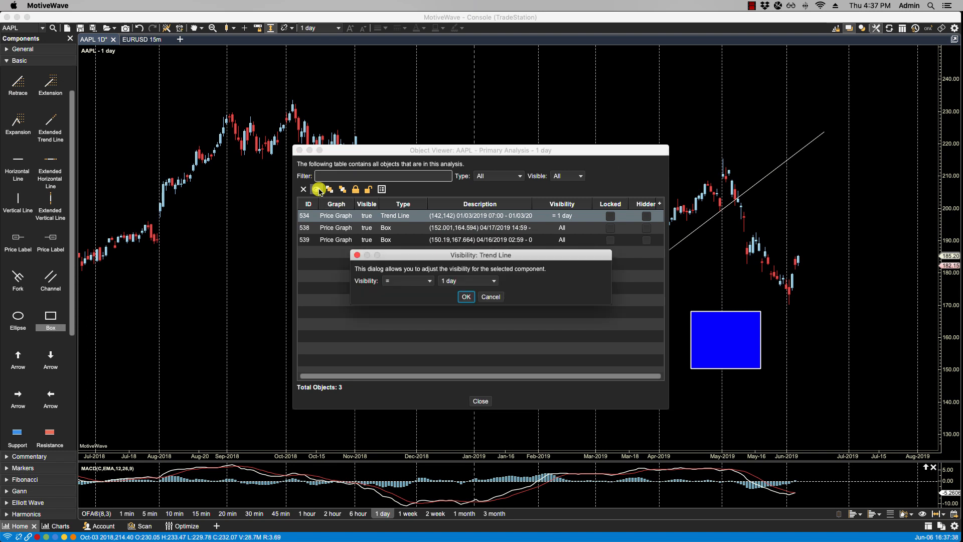
{"action": "mouse_move", "coordinate": [504, 268]}
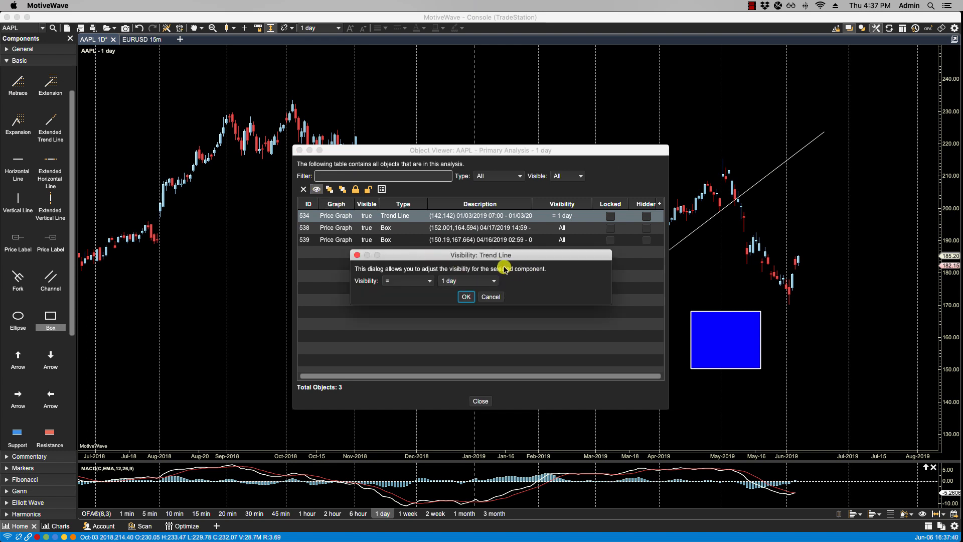
{"action": "mouse_move", "coordinate": [431, 271]}
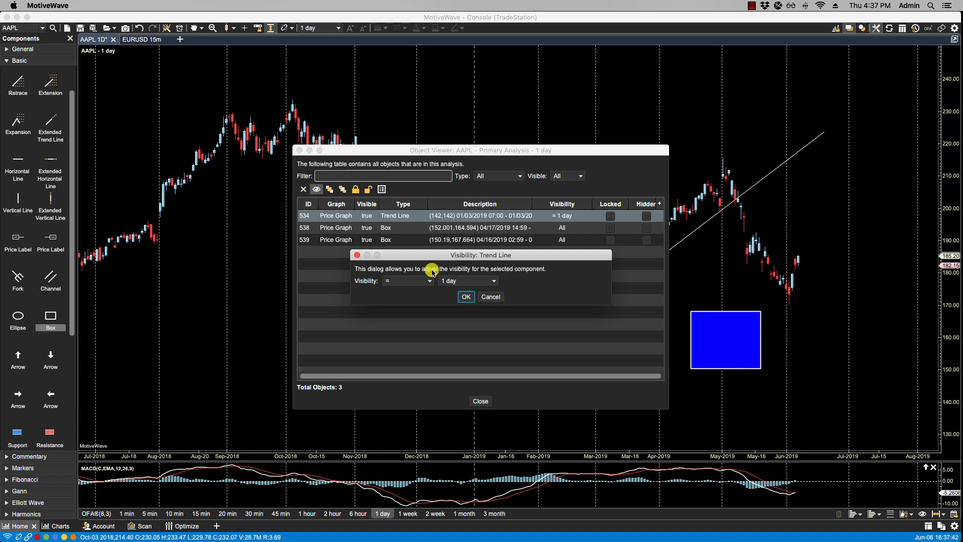
{"action": "left_click", "coordinate": [466, 296]}
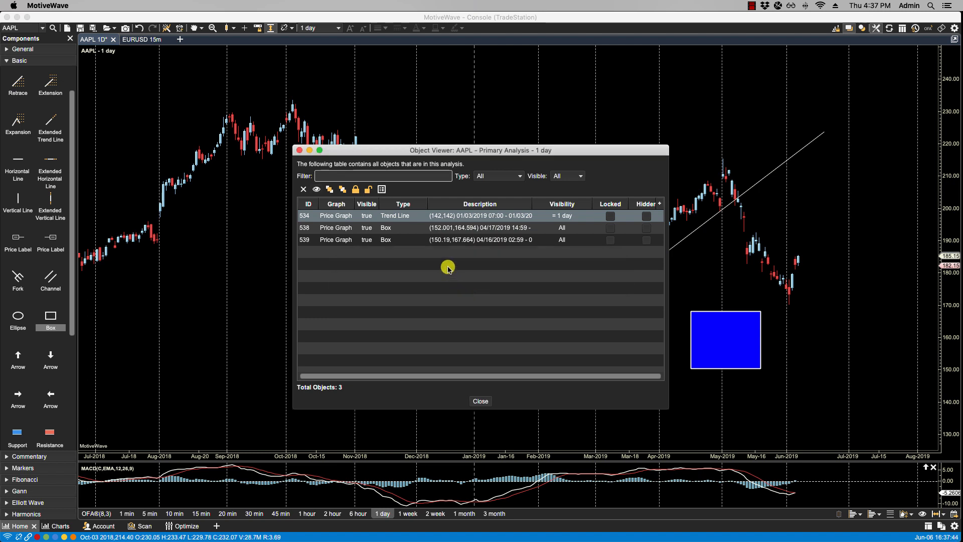
{"action": "mouse_move", "coordinate": [331, 189]}
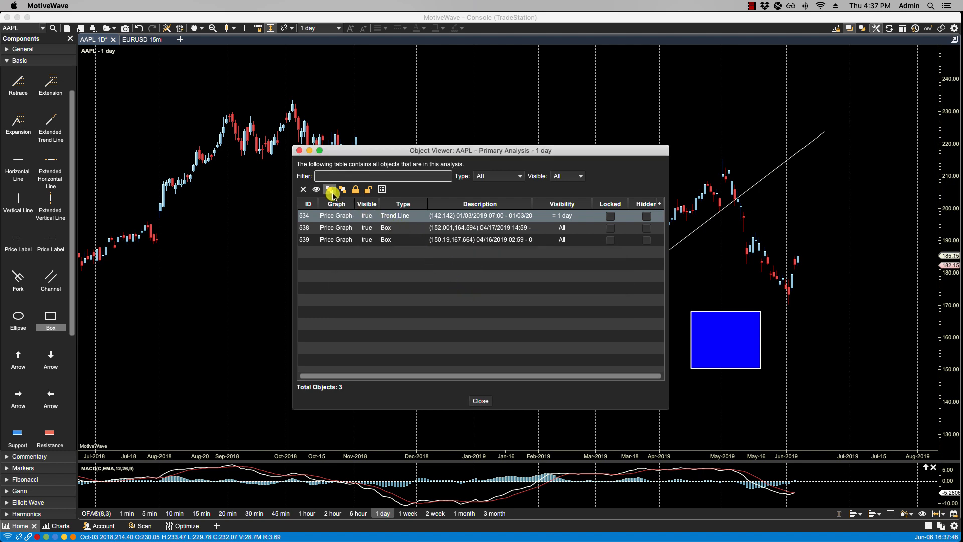
{"action": "mouse_move", "coordinate": [331, 189]}
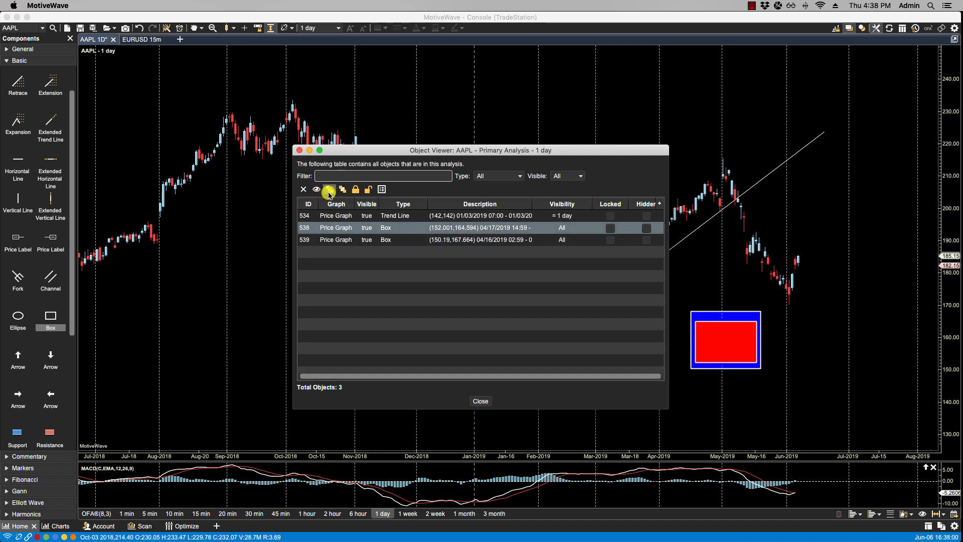
{"action": "mouse_move", "coordinate": [329, 189]}
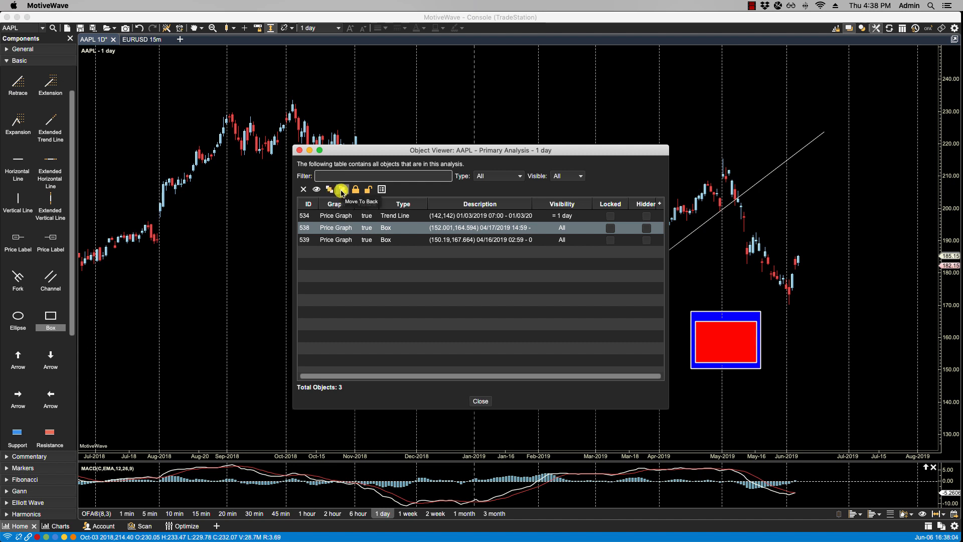
{"action": "left_click", "coordinate": [342, 189]}
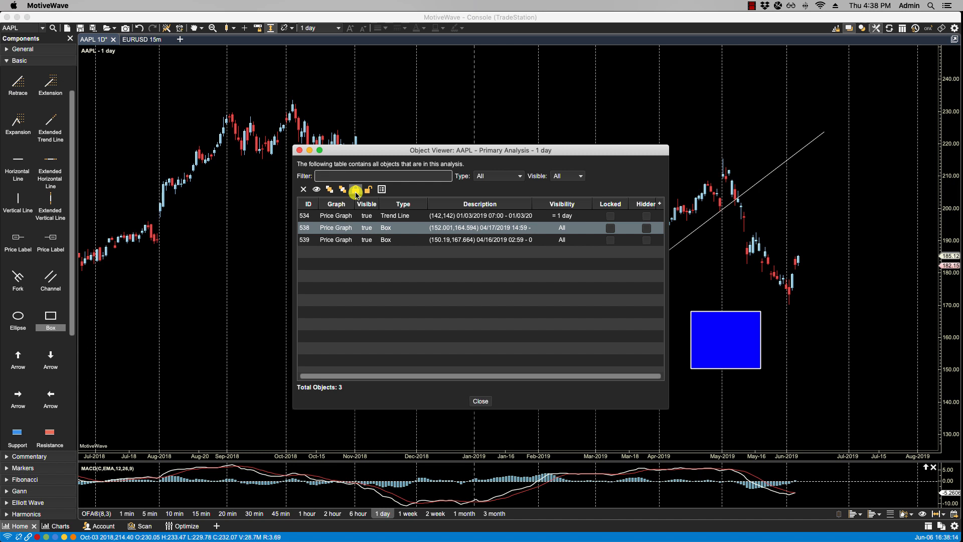
{"action": "mouse_move", "coordinate": [355, 190]}
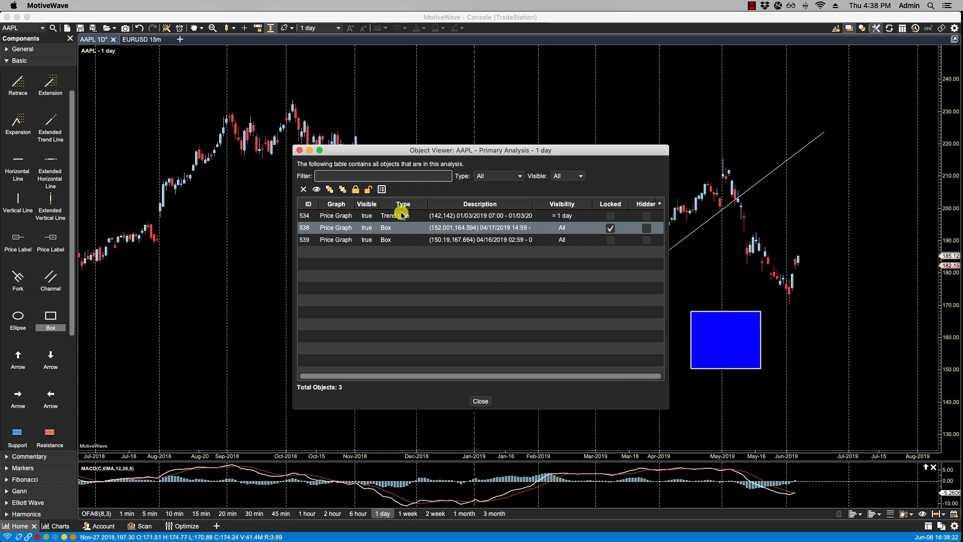
{"action": "mouse_move", "coordinate": [599, 215]}
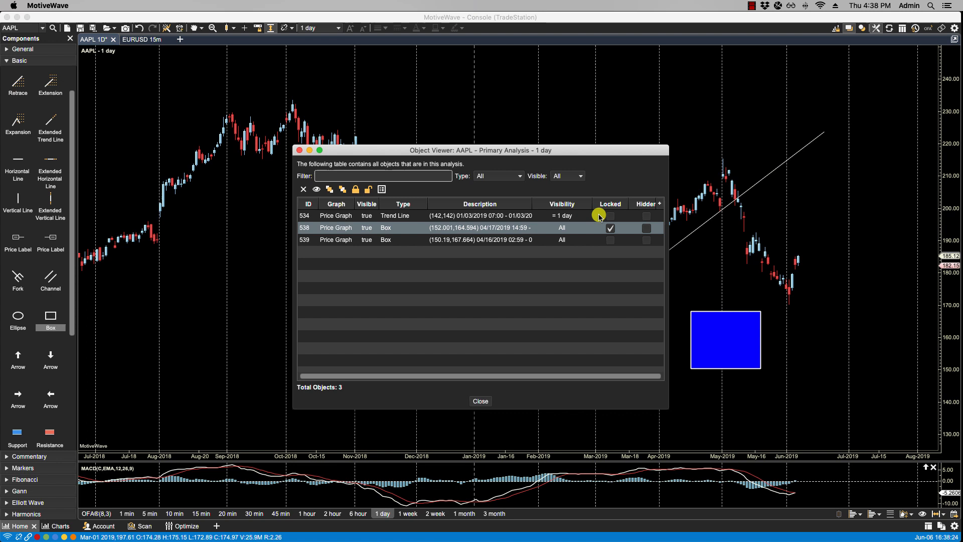
{"action": "left_click", "coordinate": [610, 228]}
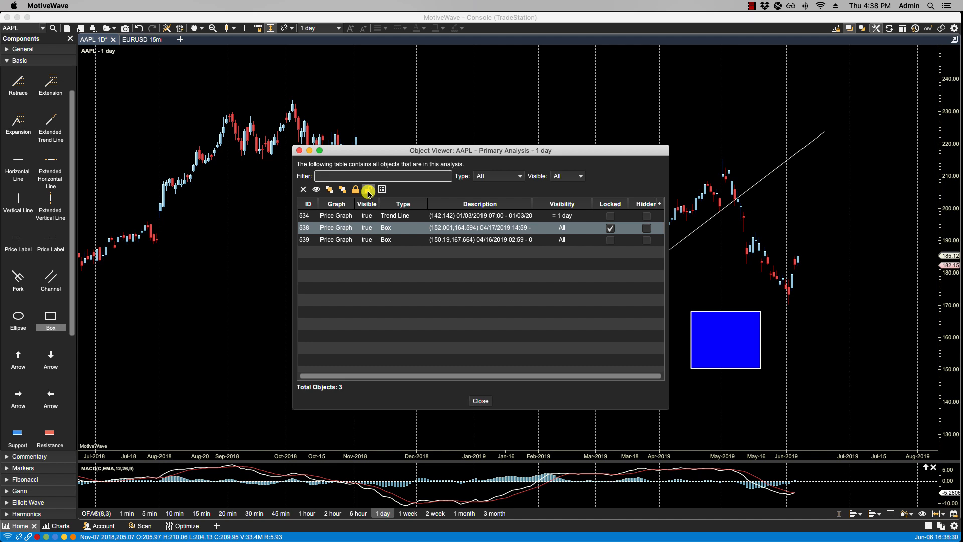
{"action": "left_click", "coordinate": [610, 228]}
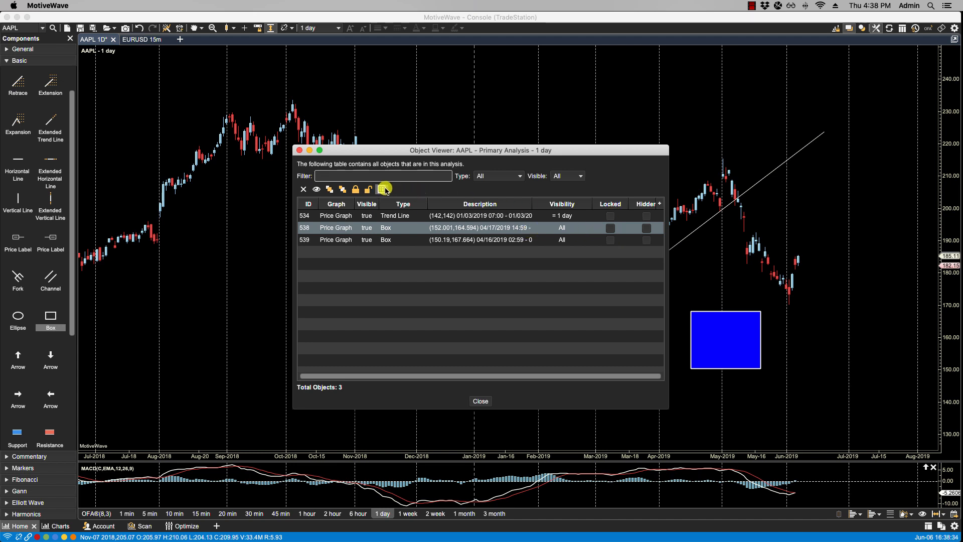
{"action": "left_click", "coordinate": [384, 189]}
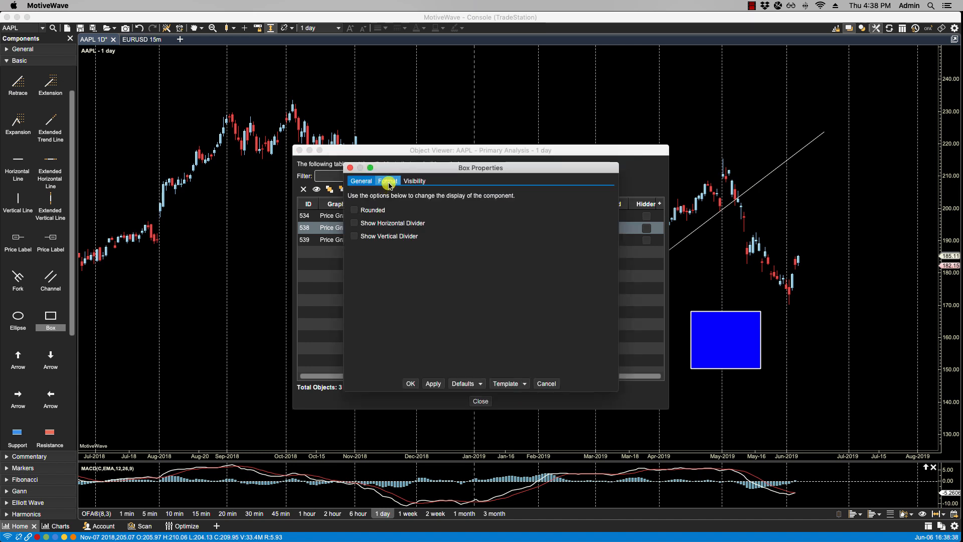
Check both boxes' fill settings, then set the red box's fill to green.
{"action": "left_click", "coordinate": [387, 180]}
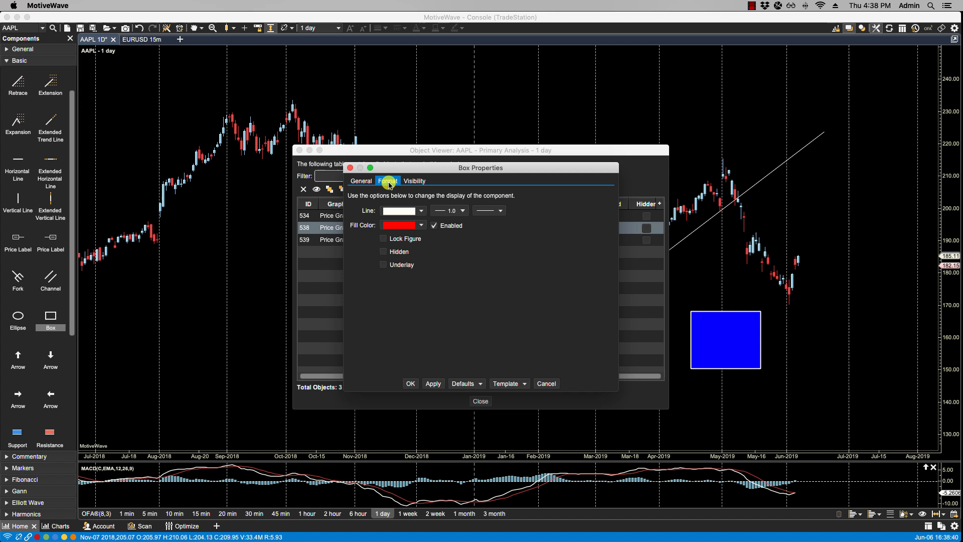
{"action": "left_click", "coordinate": [545, 383]}
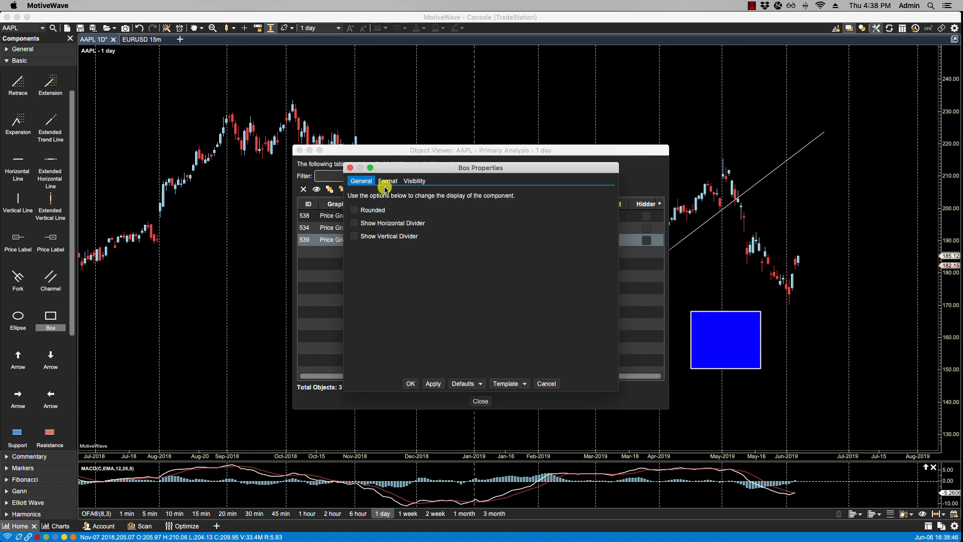
{"action": "left_click", "coordinate": [386, 181]}
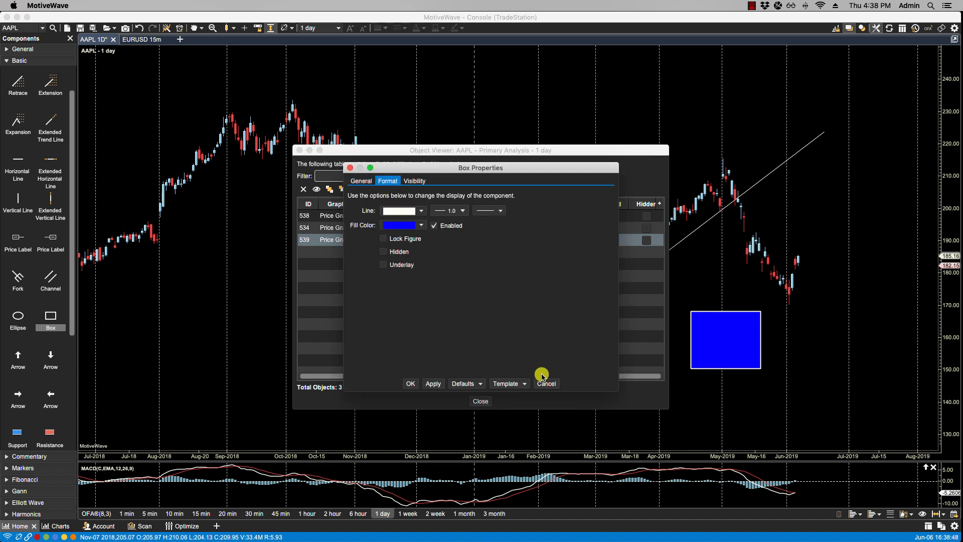
{"action": "left_click", "coordinate": [545, 383]}
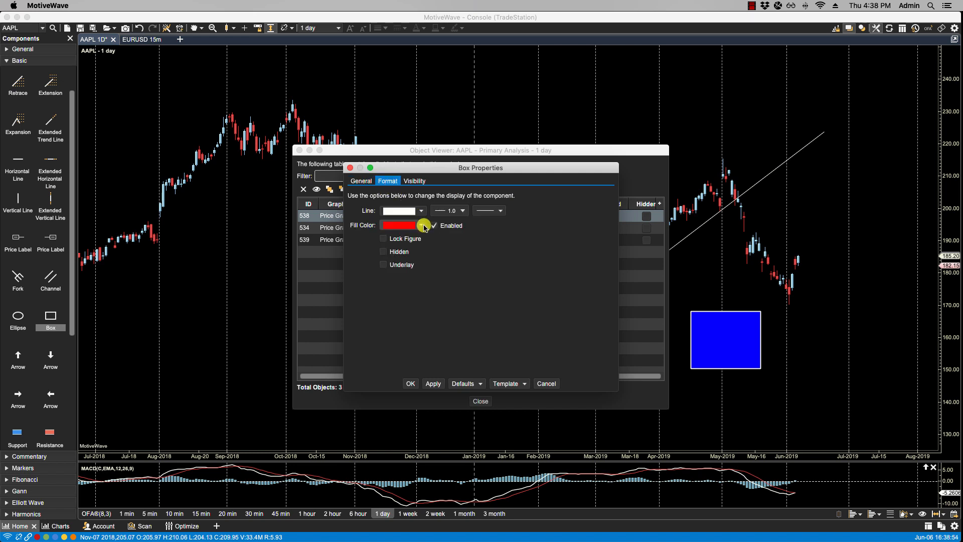
{"action": "left_click", "coordinate": [422, 225]}
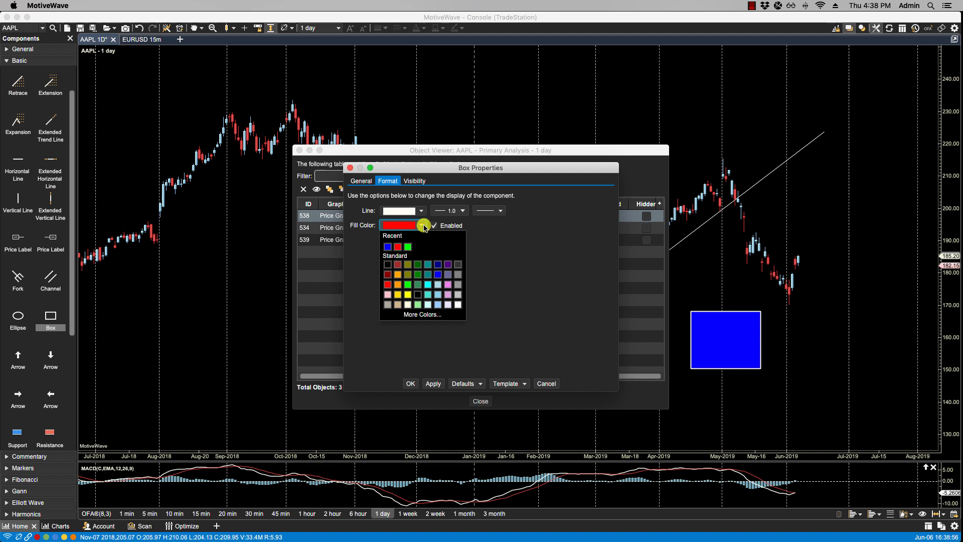
{"action": "left_click", "coordinate": [408, 246]}
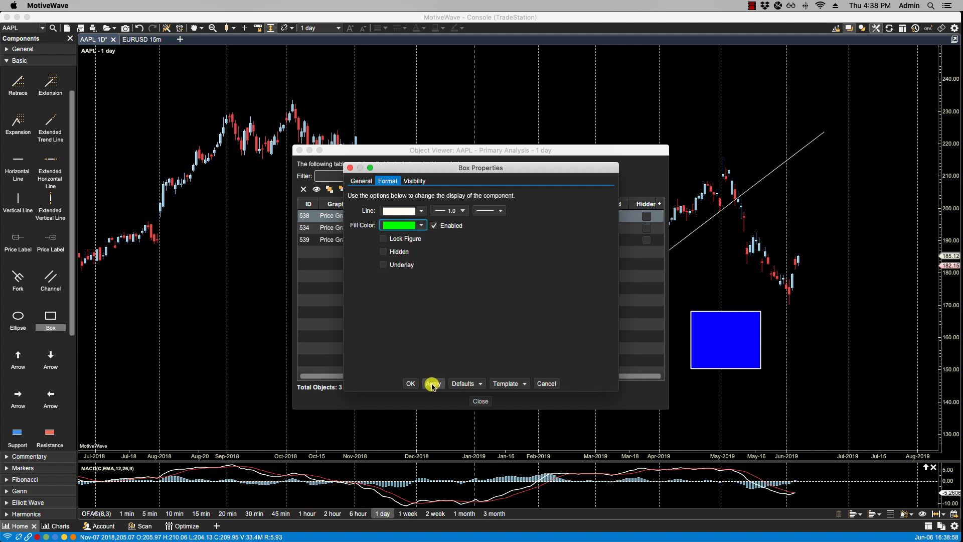
{"action": "left_click", "coordinate": [411, 384]}
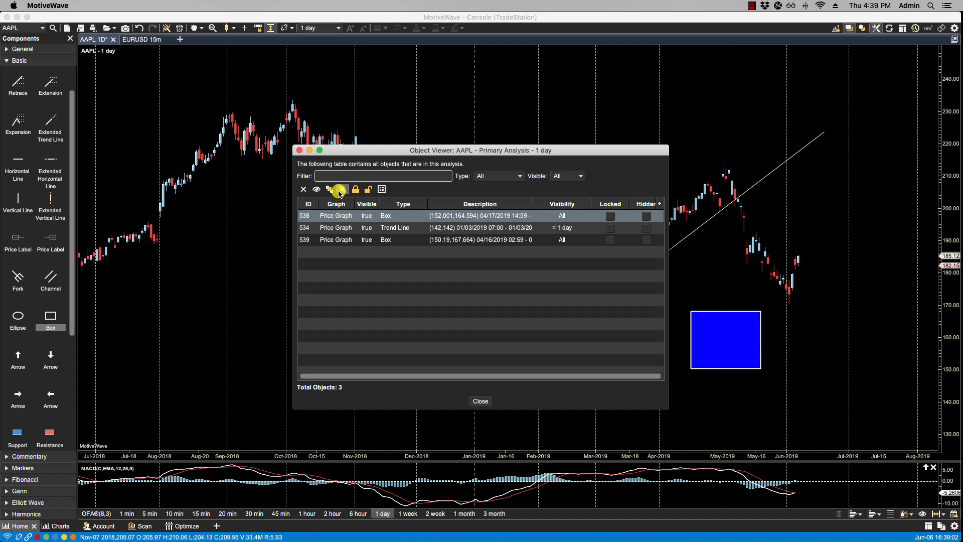
{"action": "mouse_move", "coordinate": [337, 189]}
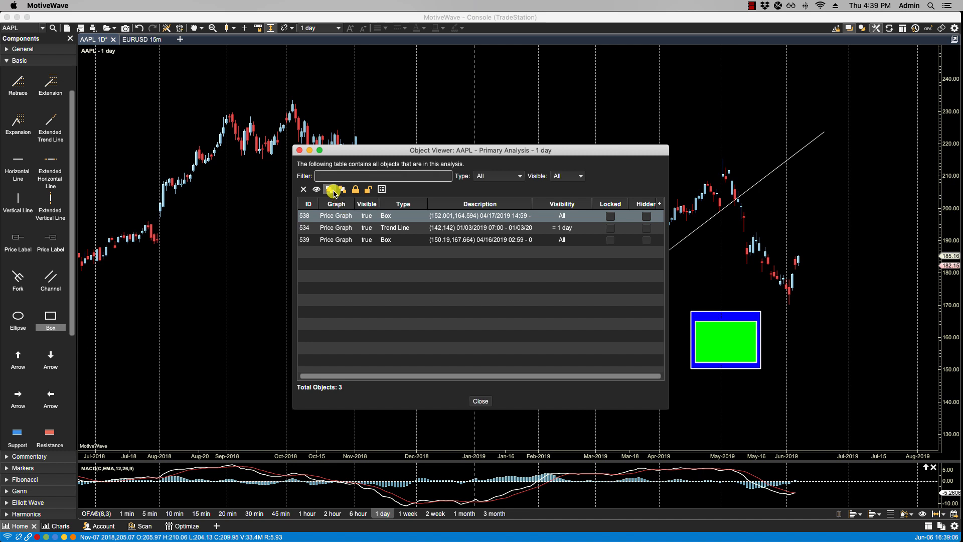
{"action": "mouse_move", "coordinate": [376, 228]}
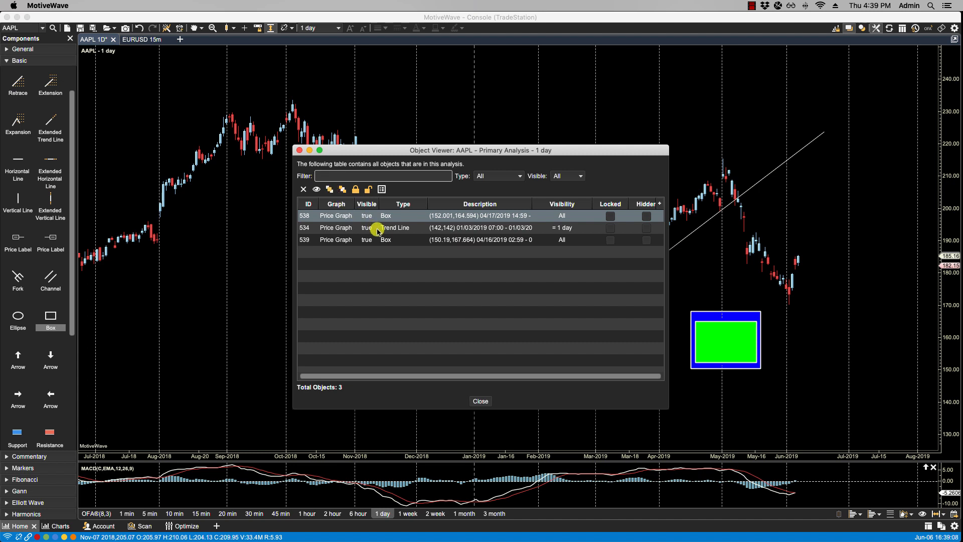
Open the Trend Line's properties from the Object Viewer and set its colour to green.
{"action": "left_click", "coordinate": [397, 228]}
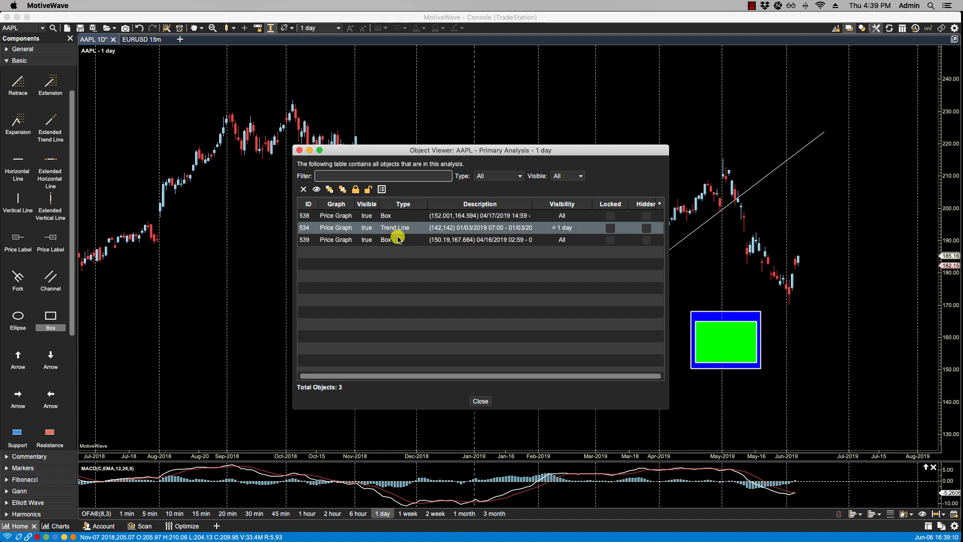
{"action": "double_click", "coordinate": [394, 228]}
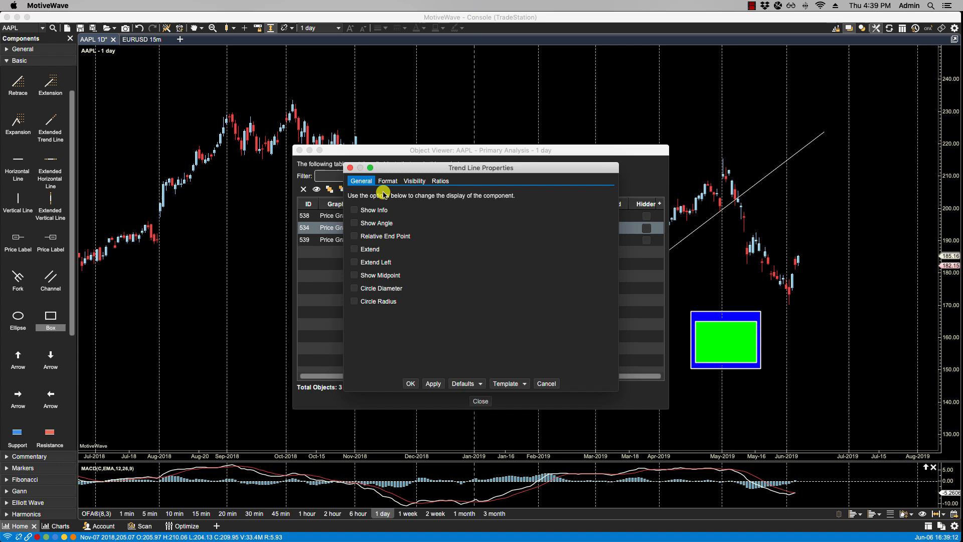
{"action": "mouse_move", "coordinate": [506, 180]}
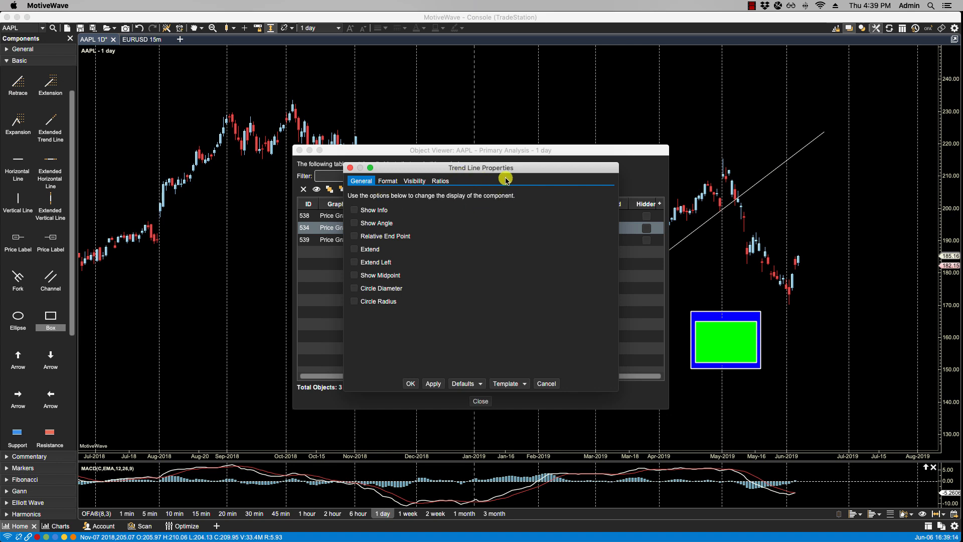
{"action": "left_click", "coordinate": [387, 181]}
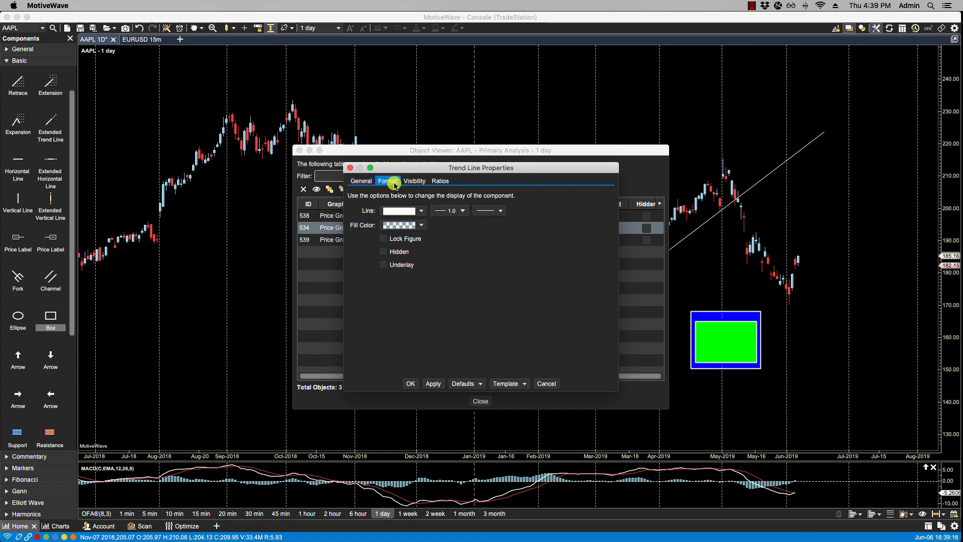
{"action": "left_click", "coordinate": [421, 211]}
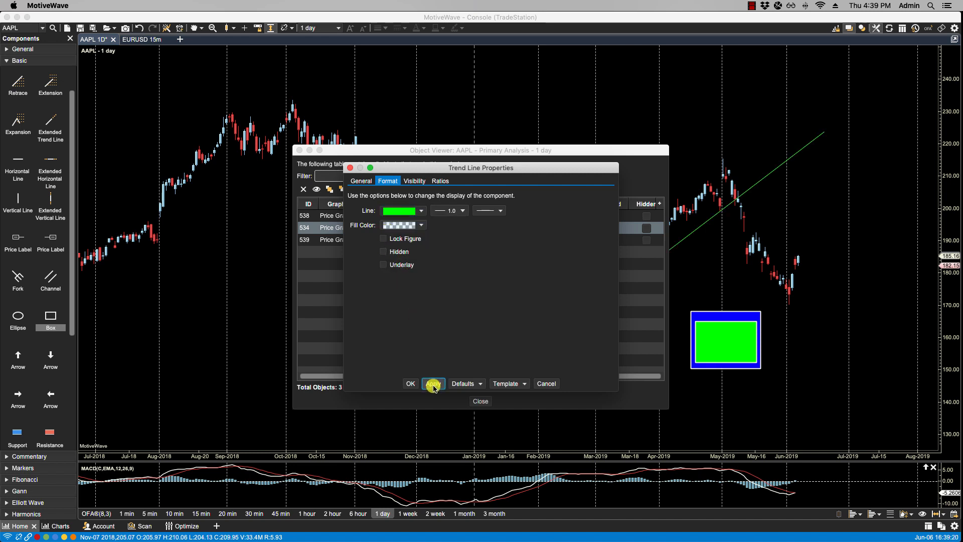
{"action": "left_click", "coordinate": [410, 384]}
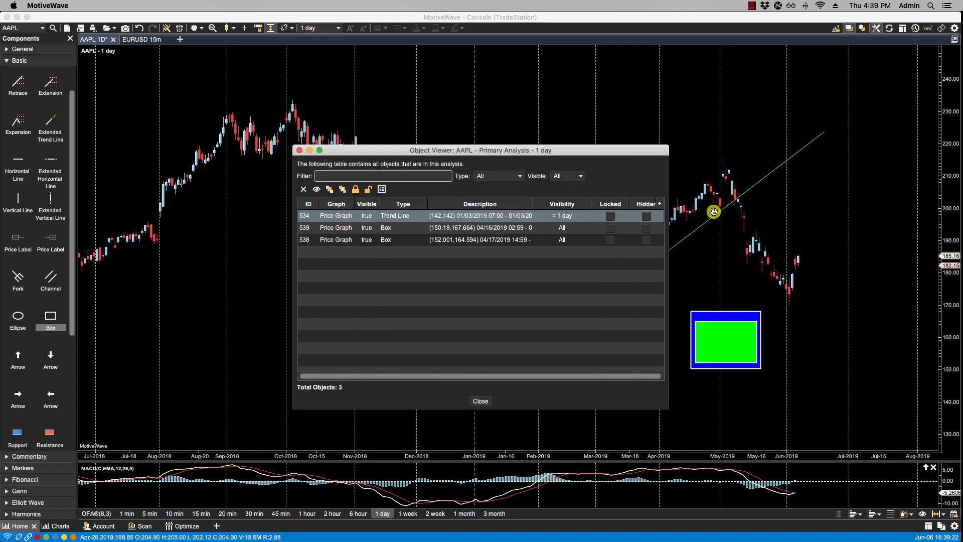
{"action": "mouse_move", "coordinate": [669, 194]}
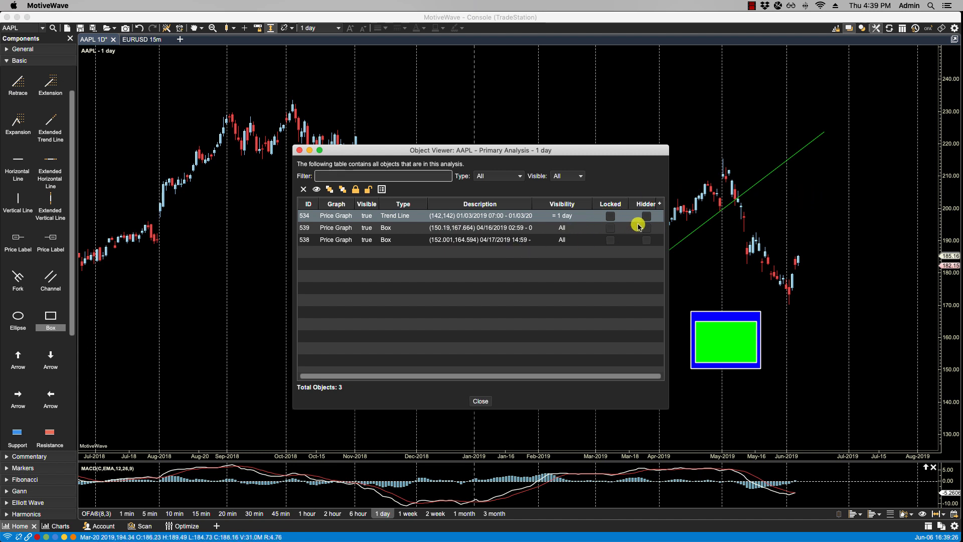
{"action": "mouse_move", "coordinate": [645, 241]}
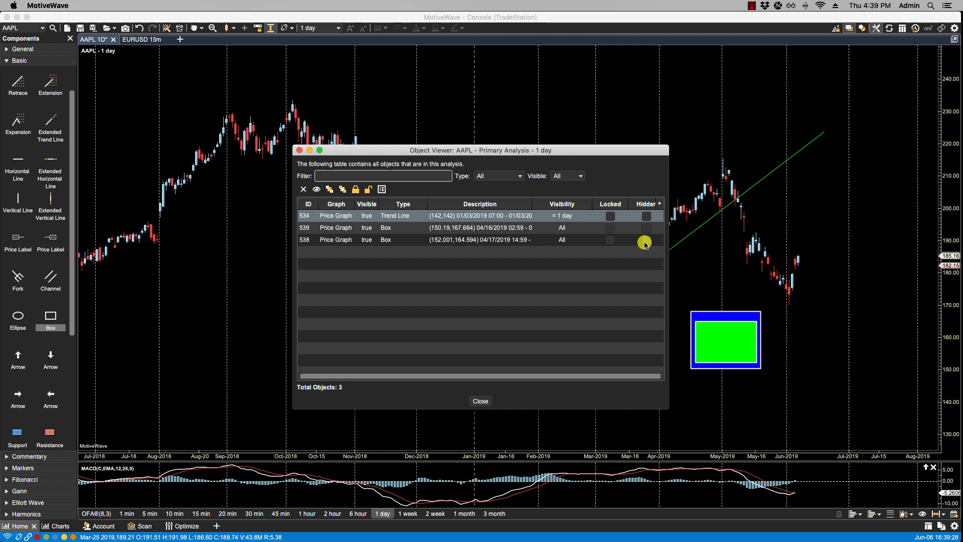
Tick Hidden for the Trend Line row and the green Box row in Object Viewer.
{"action": "left_click", "coordinate": [646, 216]}
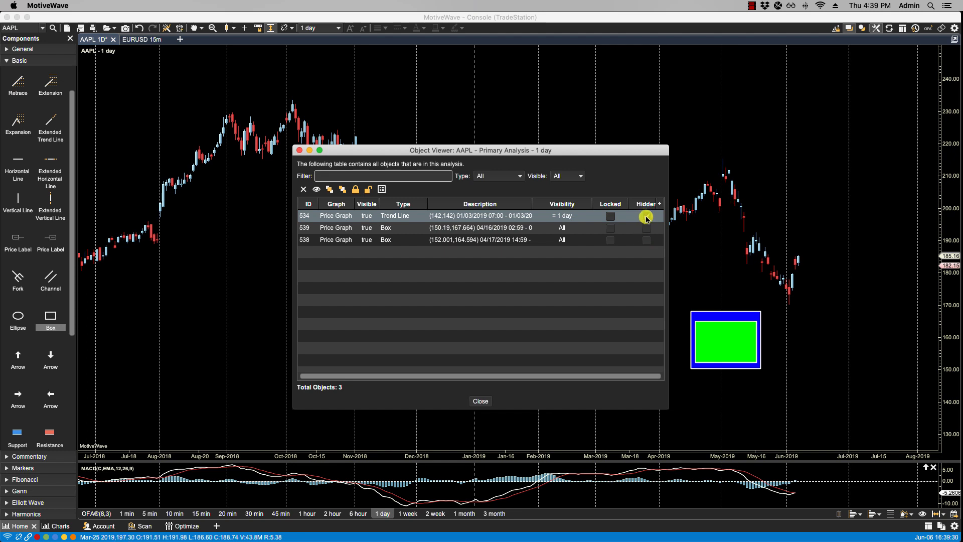
{"action": "left_click", "coordinate": [646, 216]}
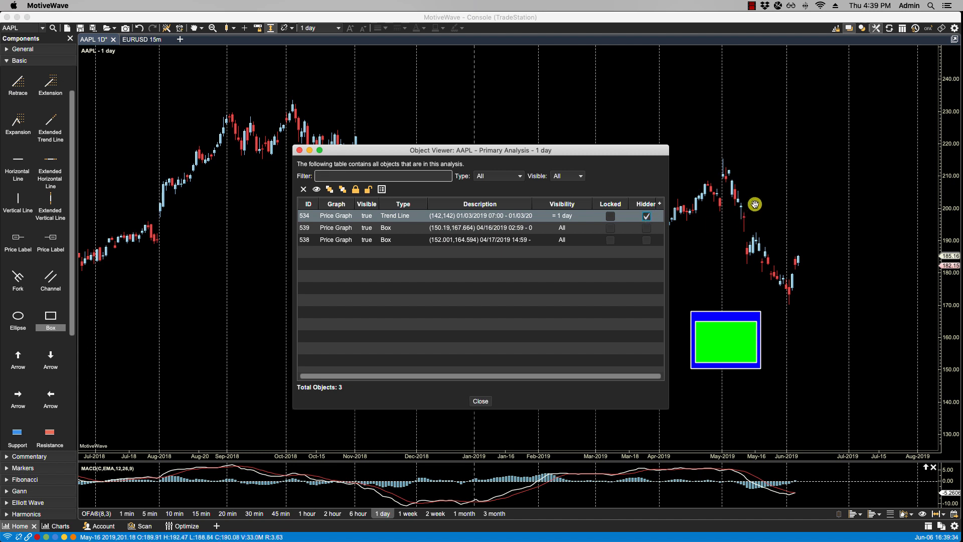
{"action": "mouse_move", "coordinate": [637, 237]}
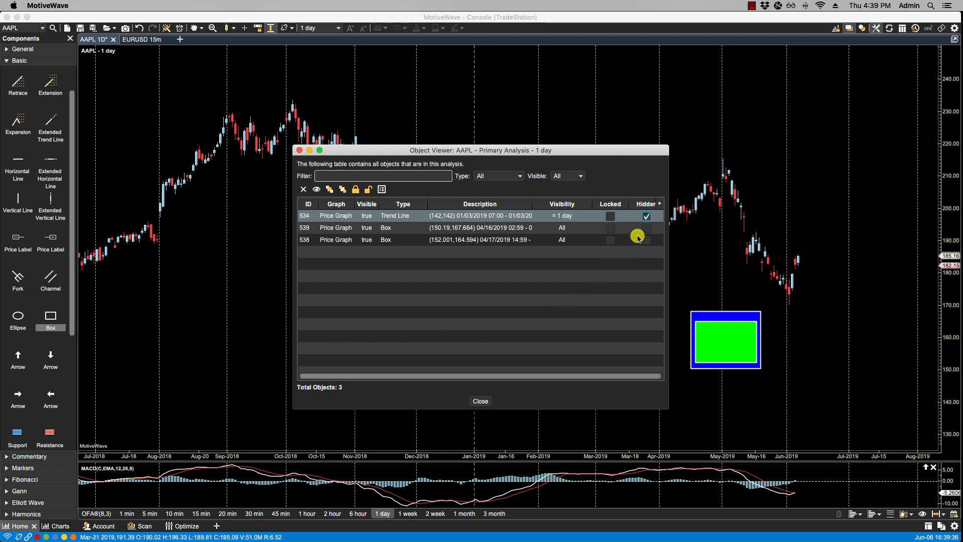
{"action": "left_click", "coordinate": [645, 228]}
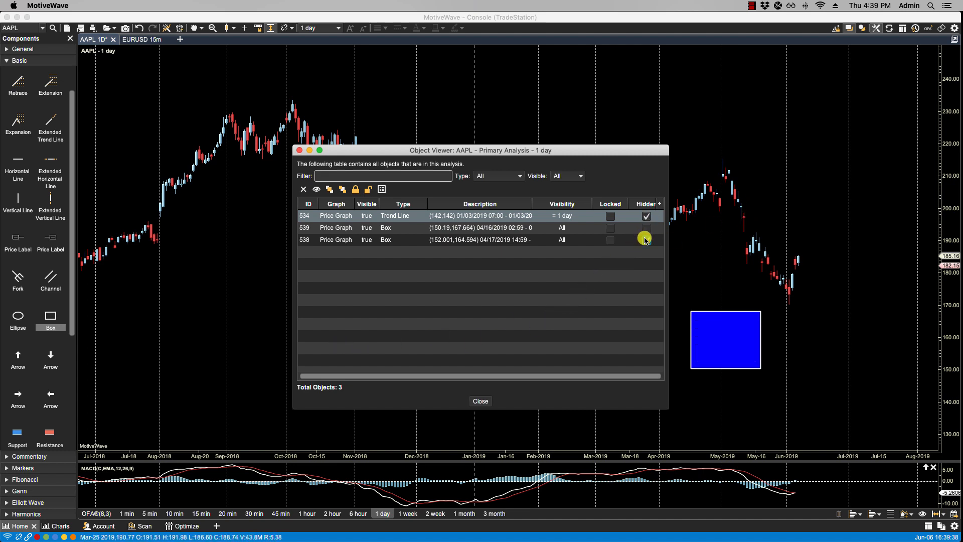
{"action": "left_click", "coordinate": [646, 239]}
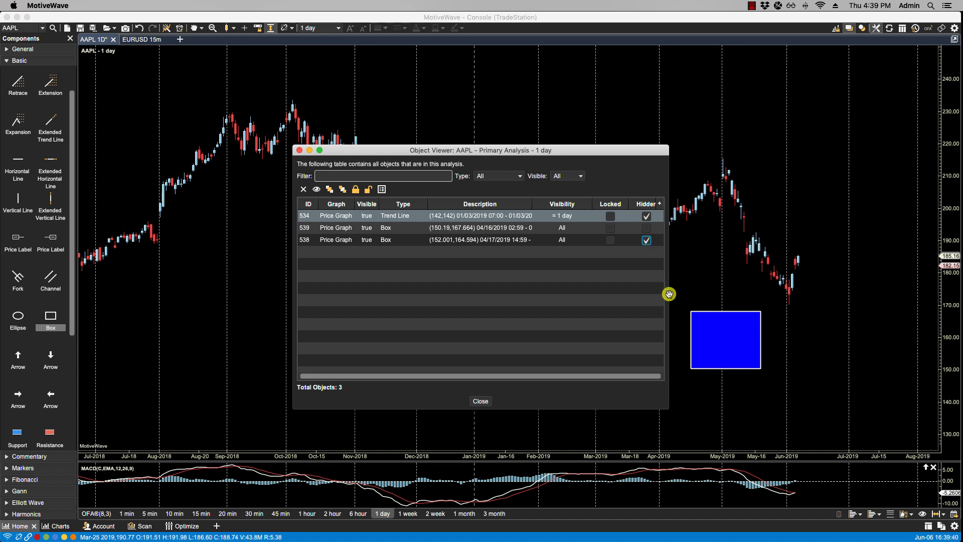
{"action": "mouse_move", "coordinate": [495, 340]}
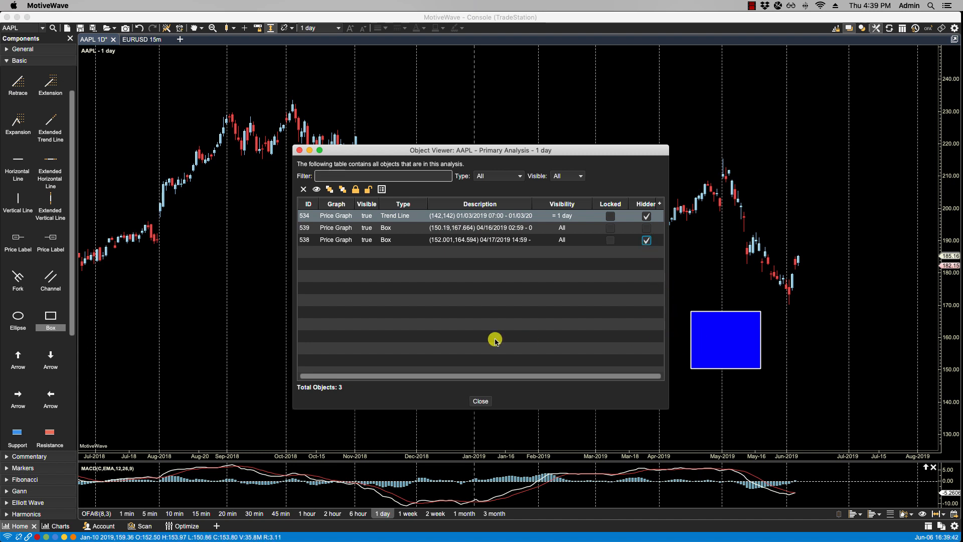
{"action": "mouse_move", "coordinate": [513, 331]}
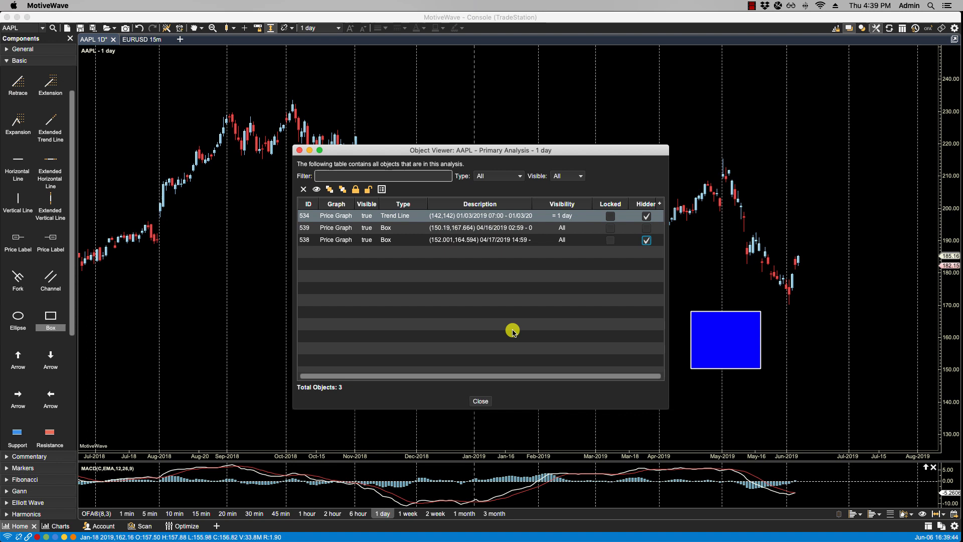
{"action": "mouse_move", "coordinate": [594, 253]}
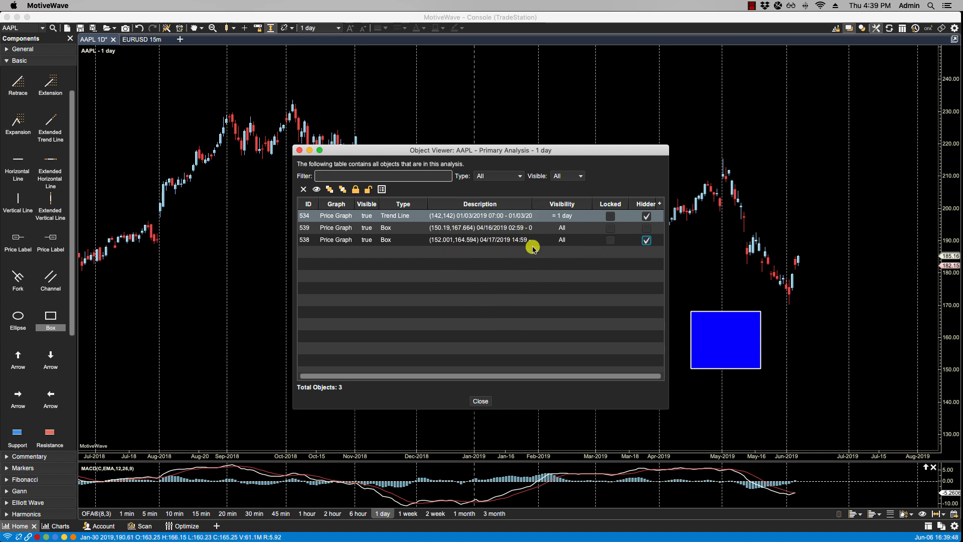
{"action": "mouse_move", "coordinate": [532, 402]}
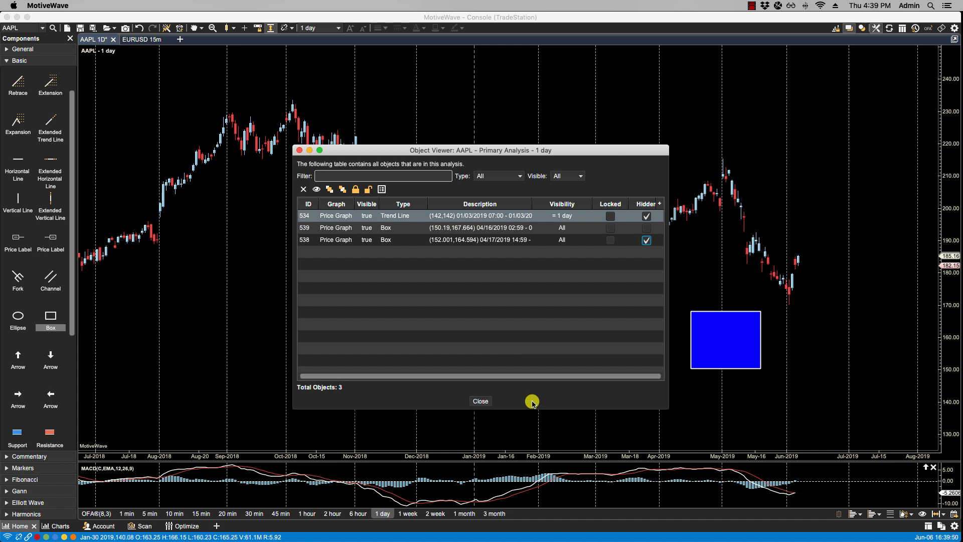
{"action": "mouse_move", "coordinate": [162, 233]}
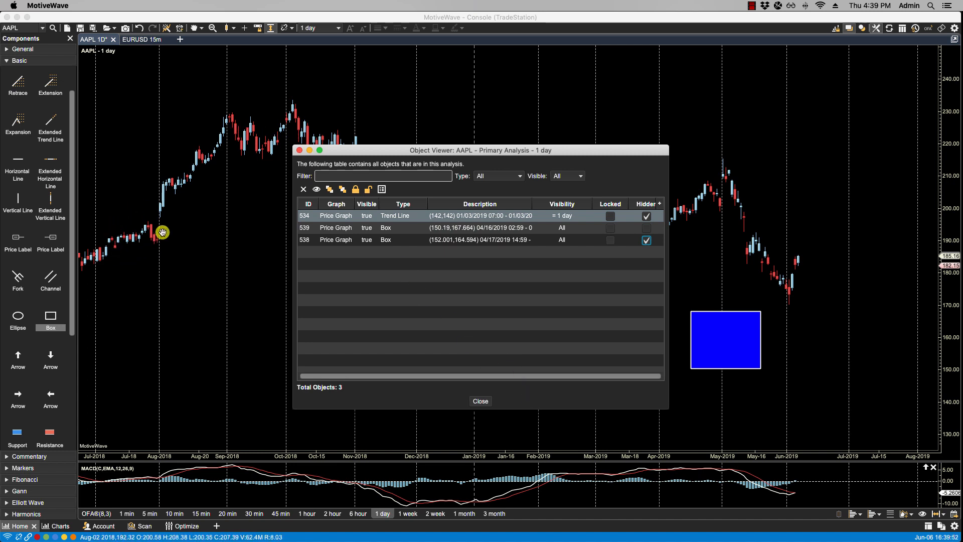
{"action": "mouse_move", "coordinate": [150, 240]}
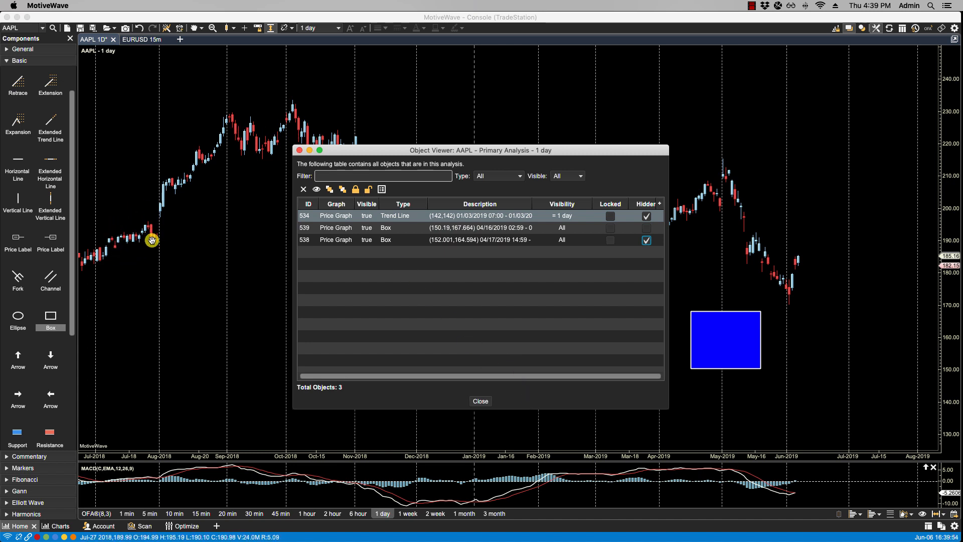
{"action": "mouse_move", "coordinate": [504, 215]}
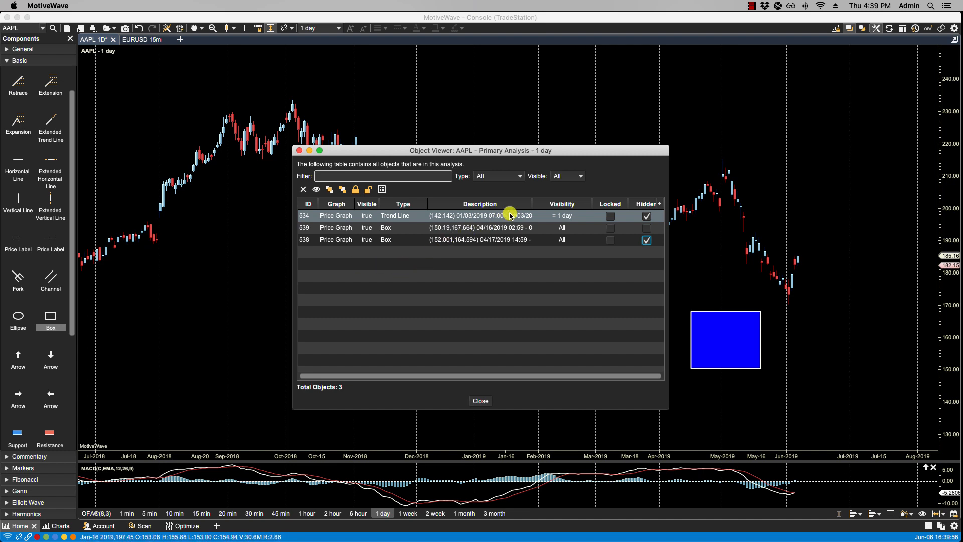
{"action": "mouse_move", "coordinate": [512, 260]}
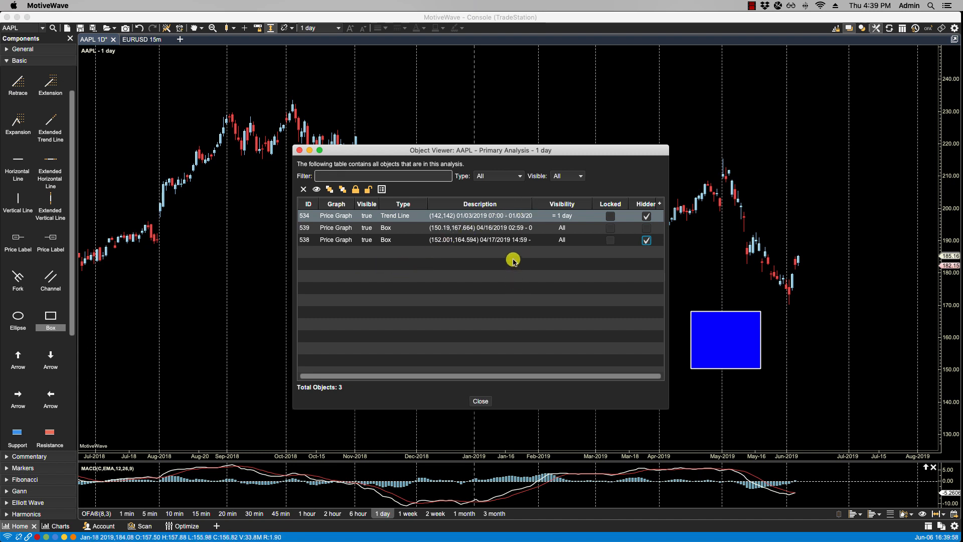
{"action": "mouse_move", "coordinate": [522, 219]}
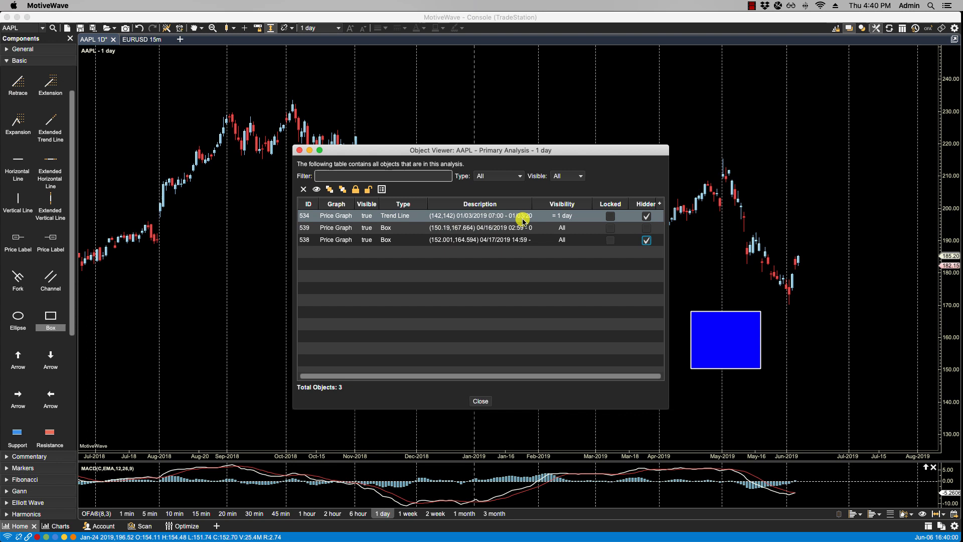
{"action": "mouse_move", "coordinate": [520, 301]}
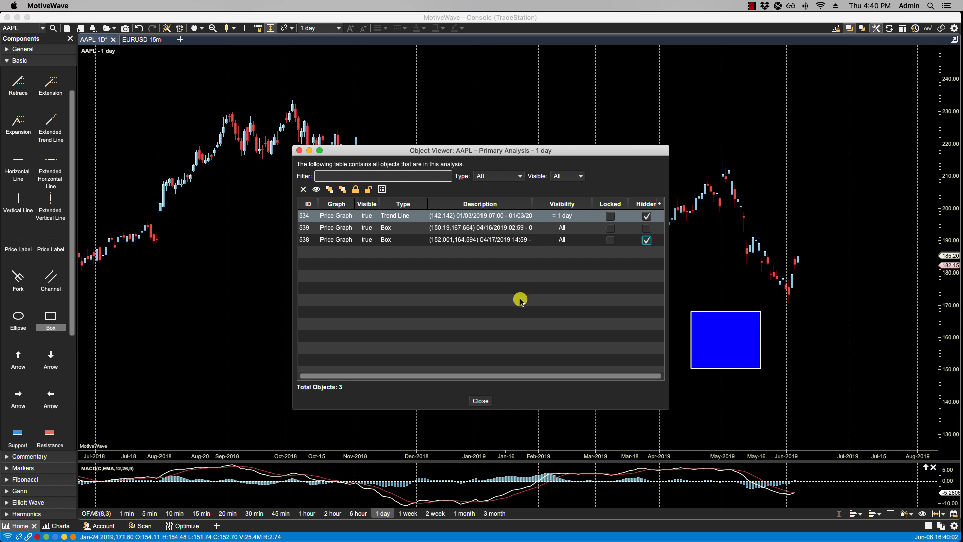